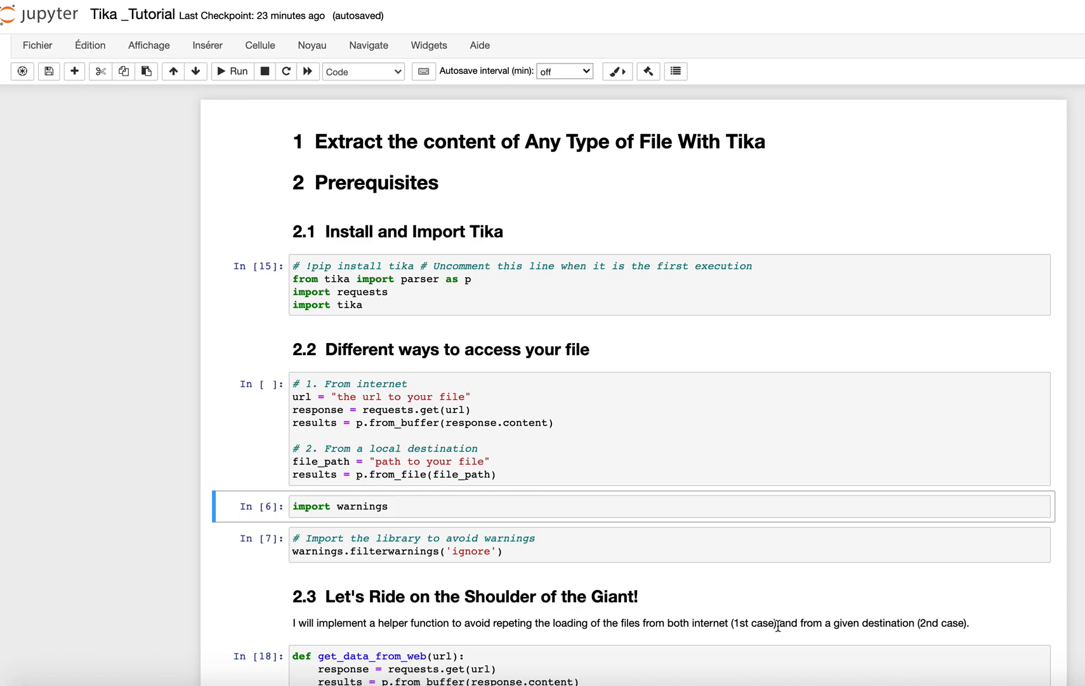
{"action": "mouse_move", "coordinate": [716, 321]}
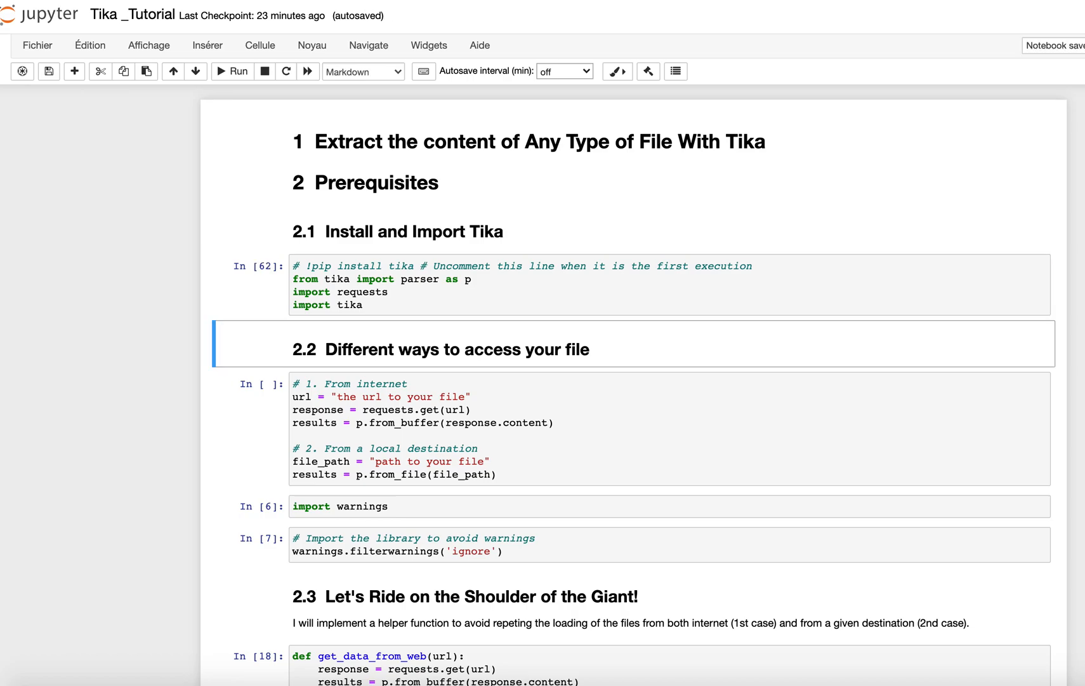
{"action": "mouse_move", "coordinate": [442, 292]}
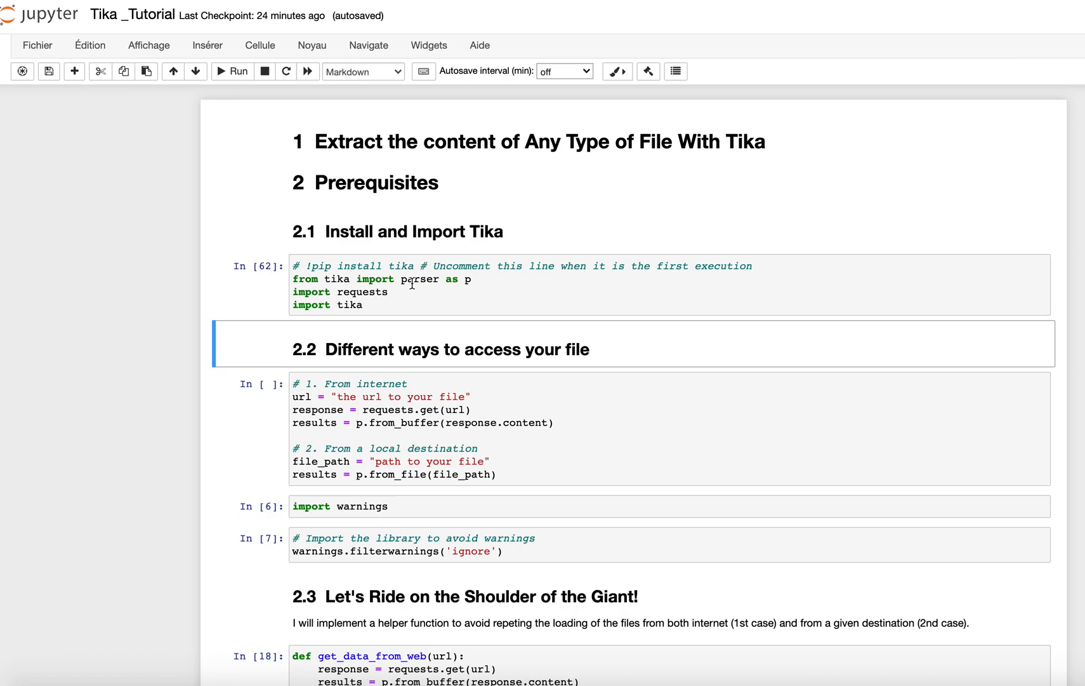
{"action": "mouse_move", "coordinate": [403, 284]}
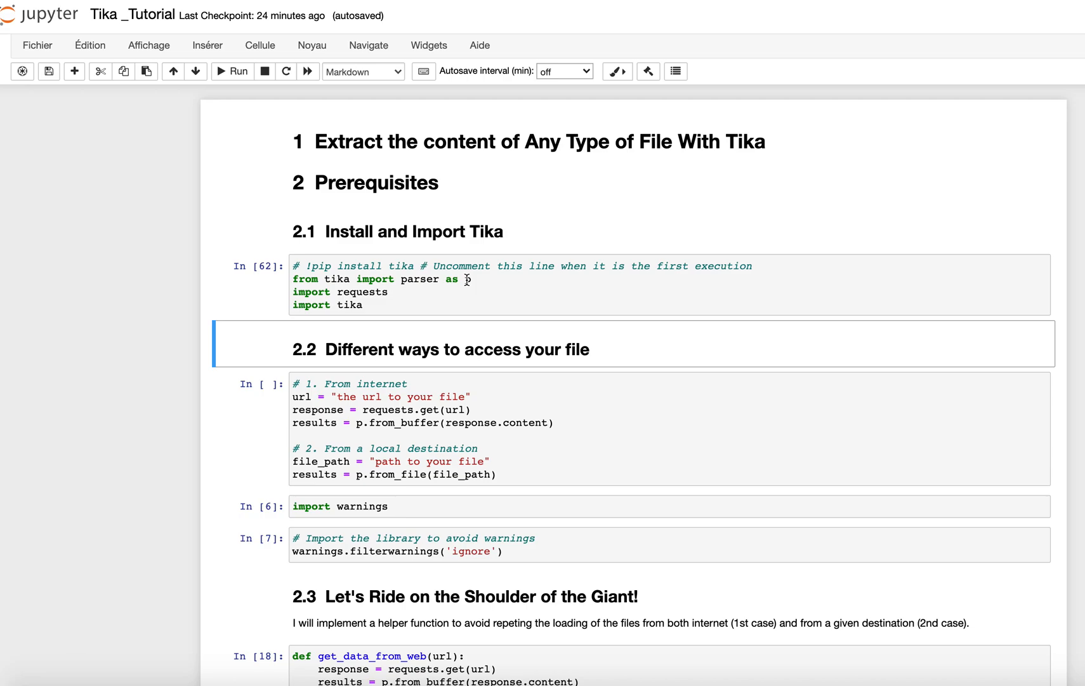
Re-run the Install and Import cell loading tika, its parser and requests.
{"action": "type", "text": "p"}
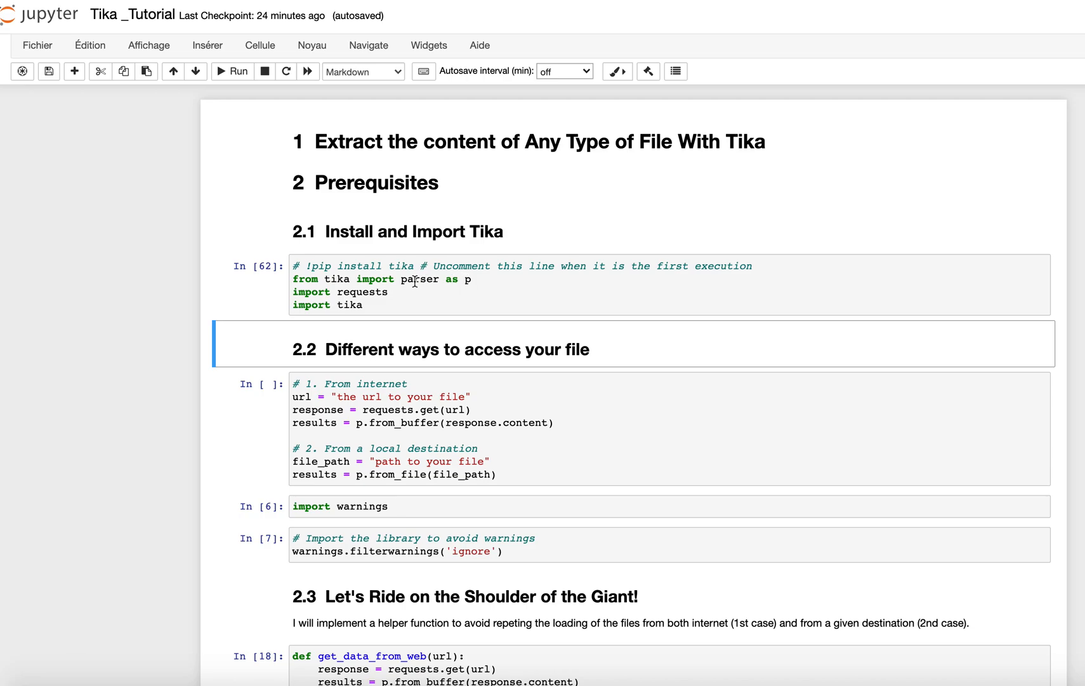
{"action": "mouse_move", "coordinate": [470, 279]}
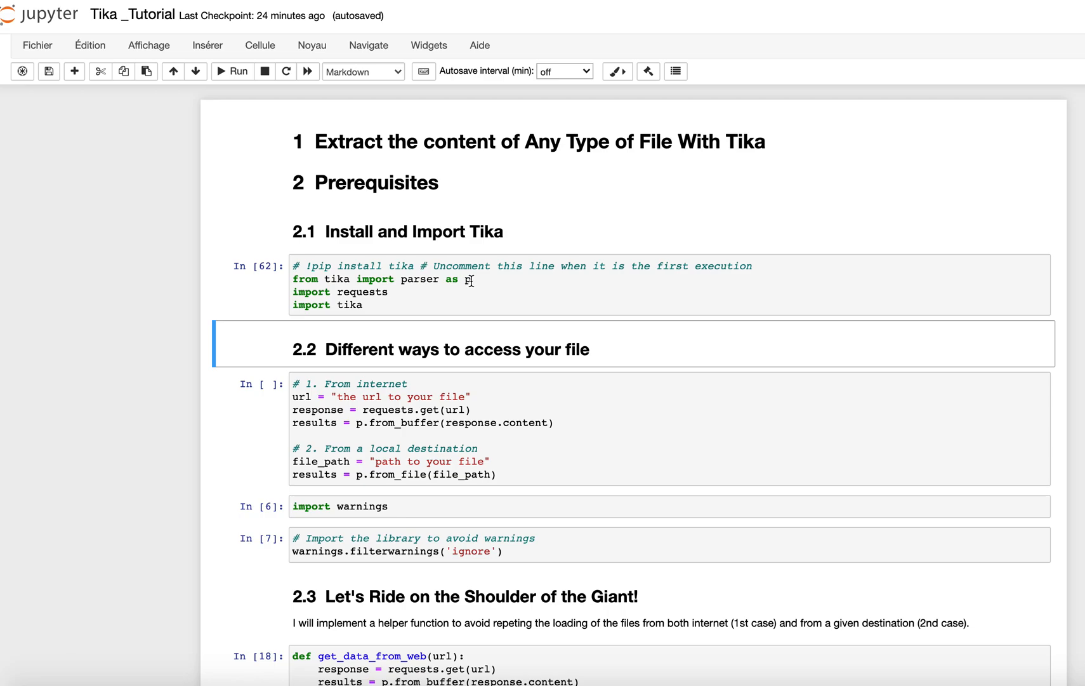
{"action": "type", "text": "p"}
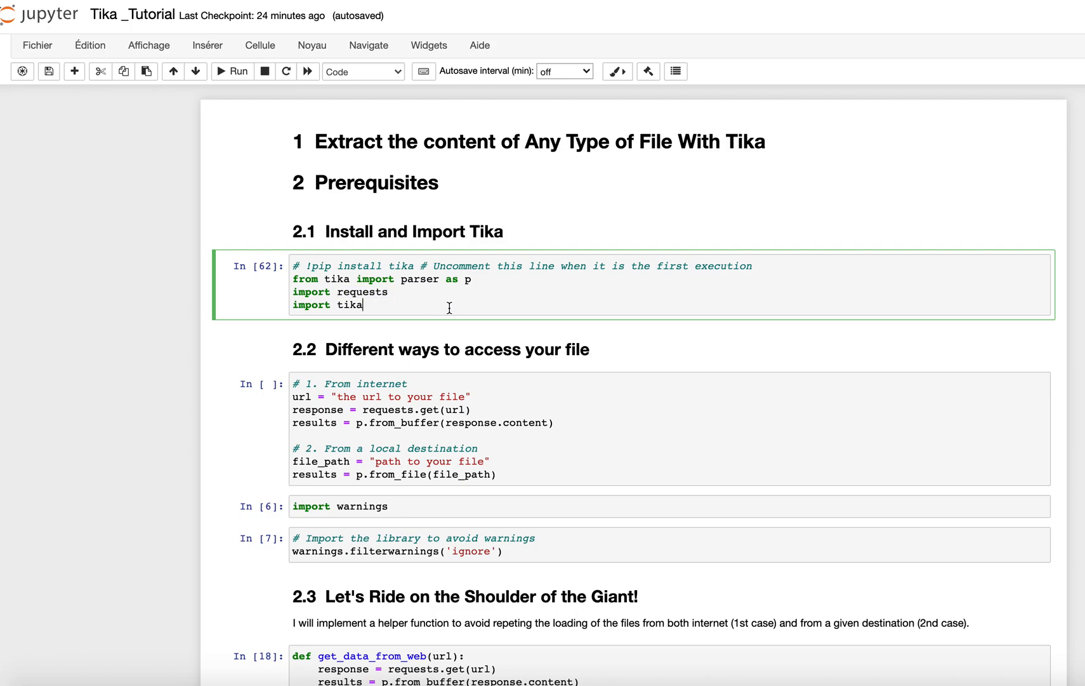
{"action": "double_click", "coordinate": [350, 304]}
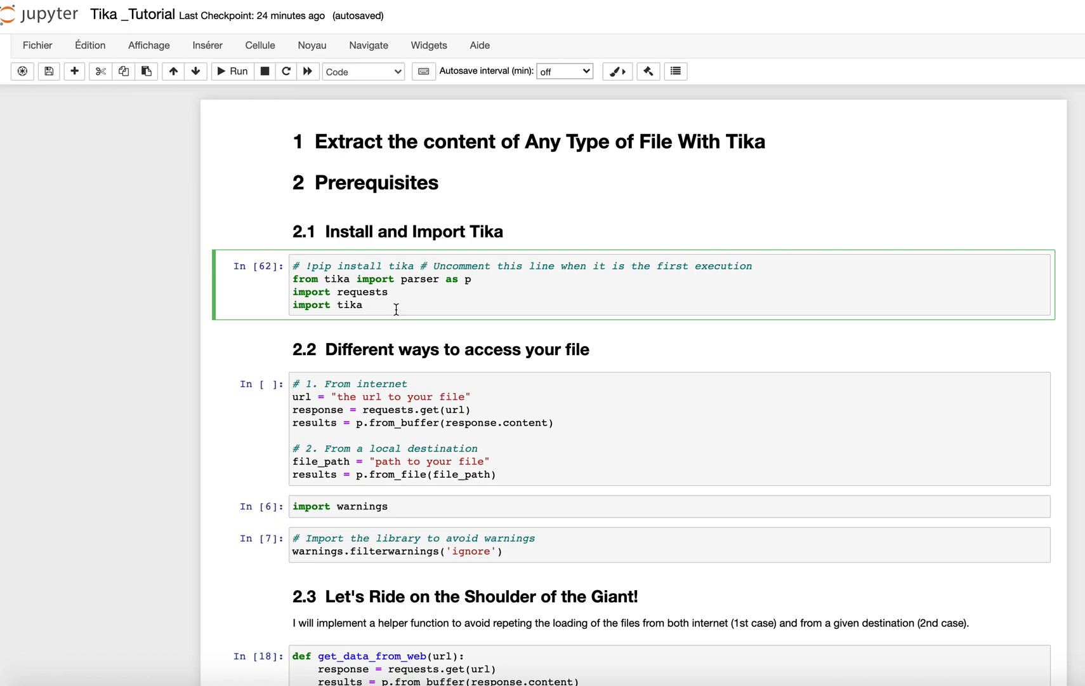
{"action": "mouse_move", "coordinate": [559, 393]}
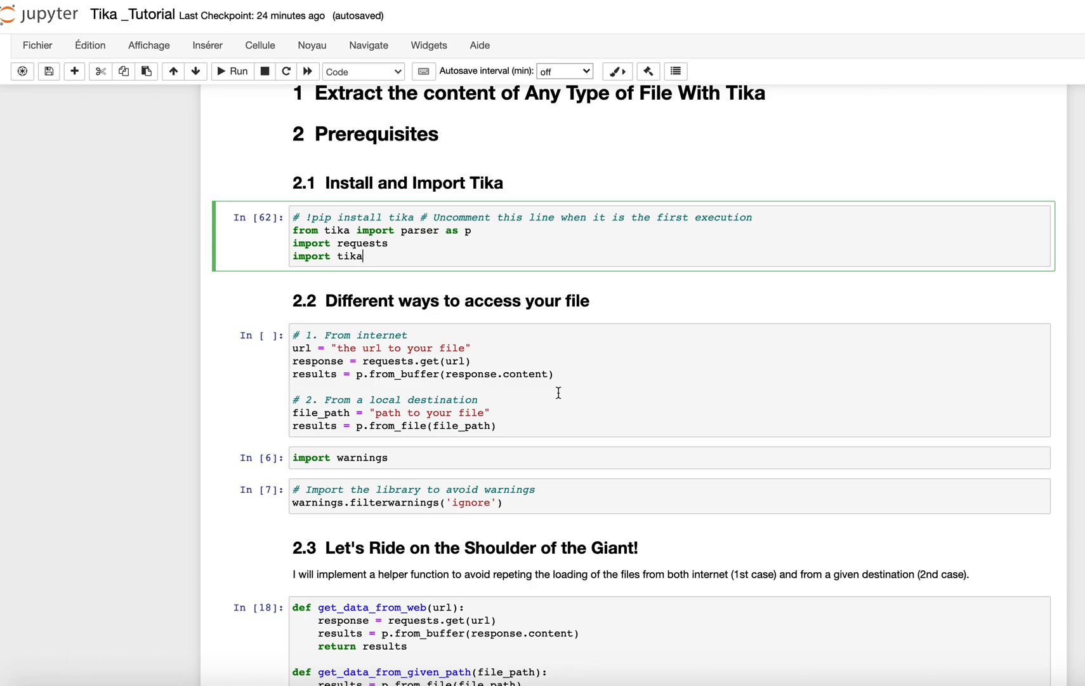
{"action": "mouse_move", "coordinate": [530, 369]}
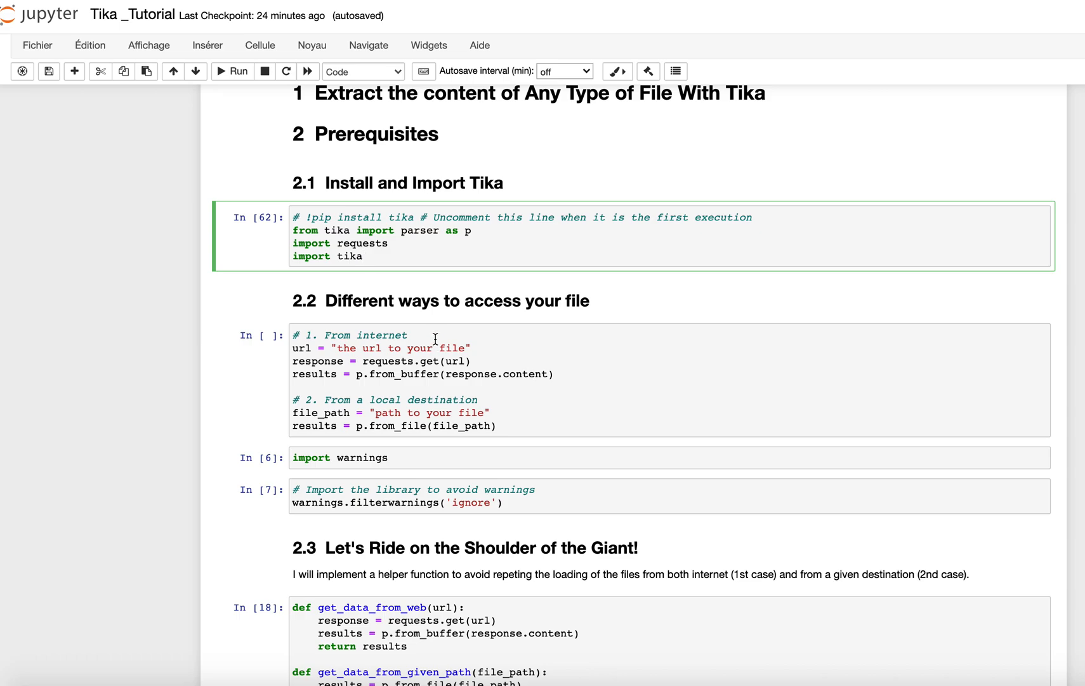
{"action": "mouse_move", "coordinate": [493, 400]}
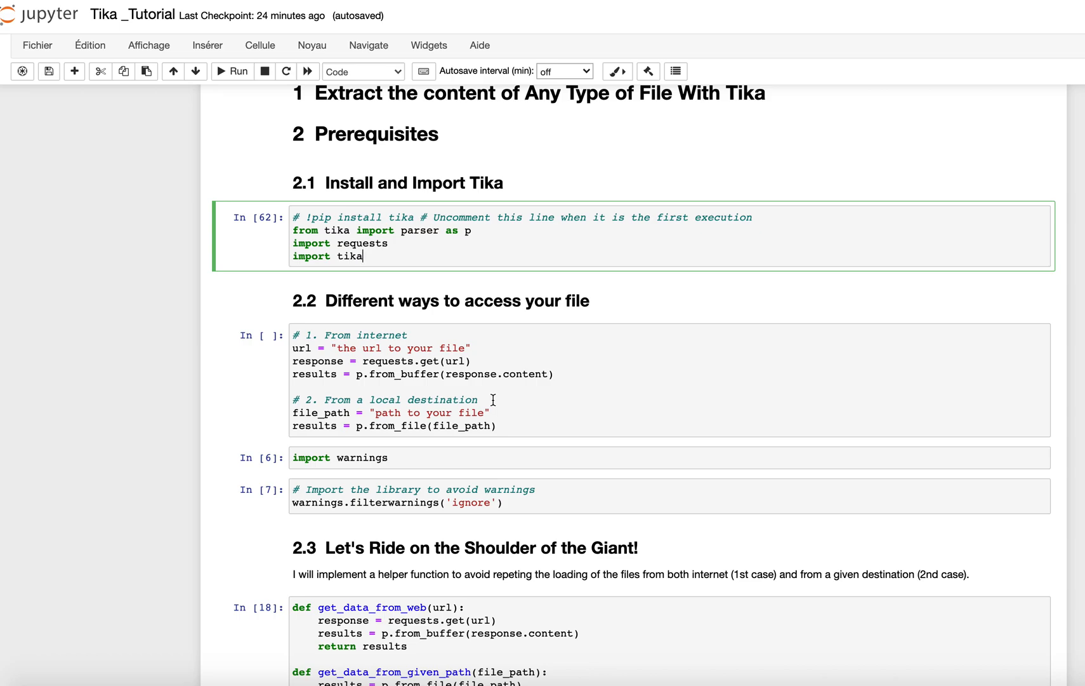
{"action": "mouse_move", "coordinate": [570, 378]}
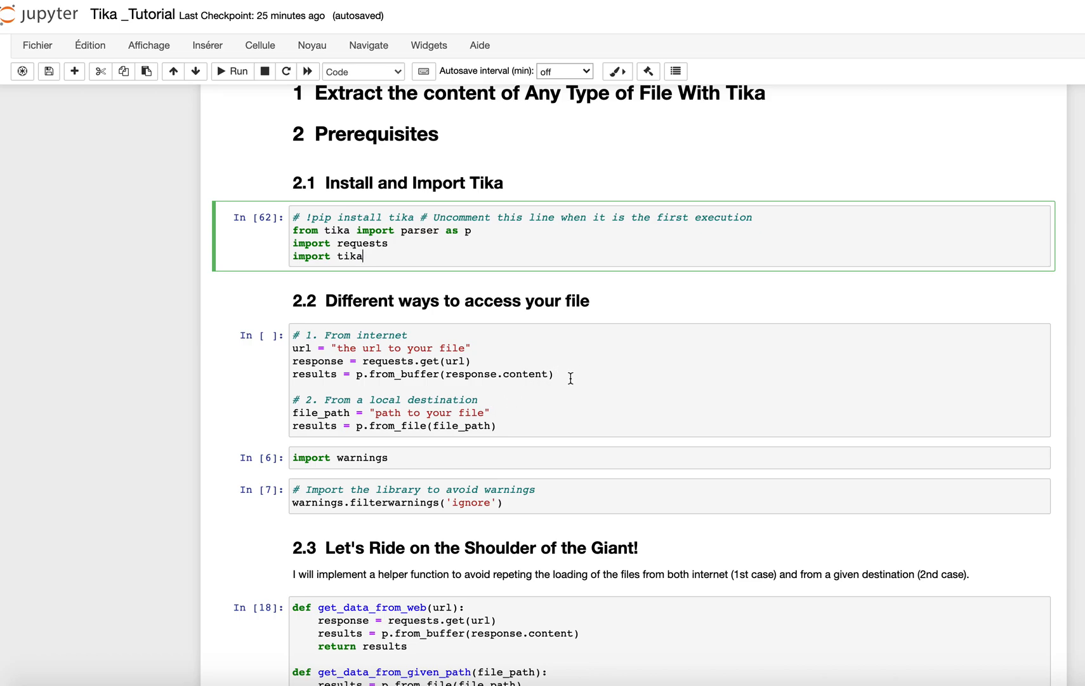
{"action": "left_click_drag", "start_coordinate": [293, 334], "coordinate": [553, 375]}
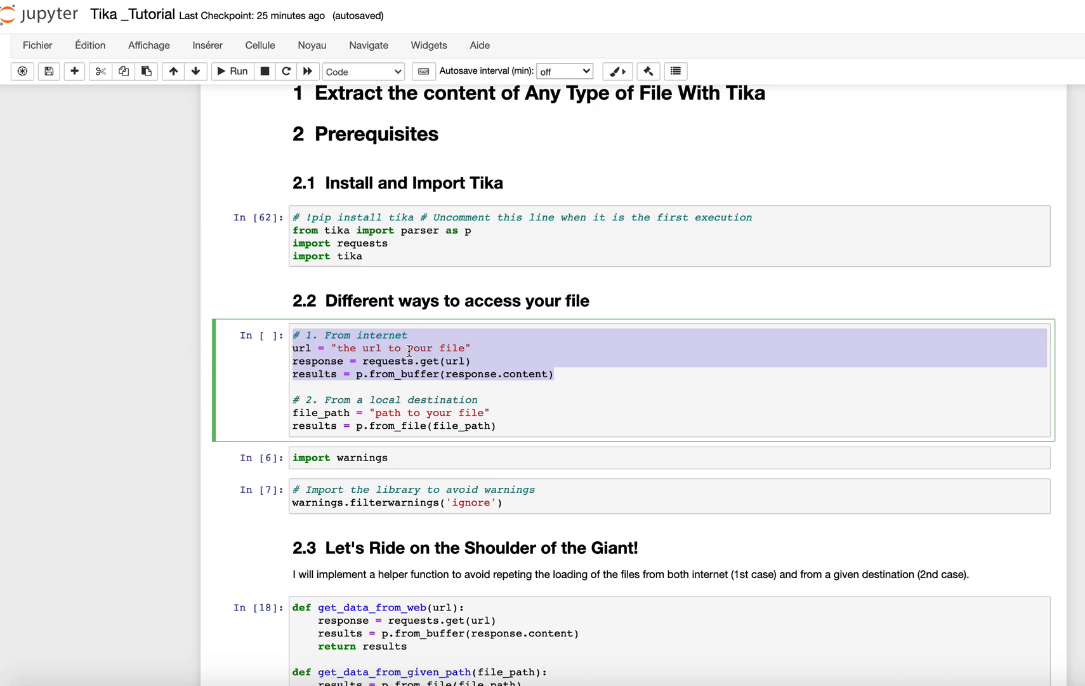
{"action": "left_click", "coordinate": [439, 347]}
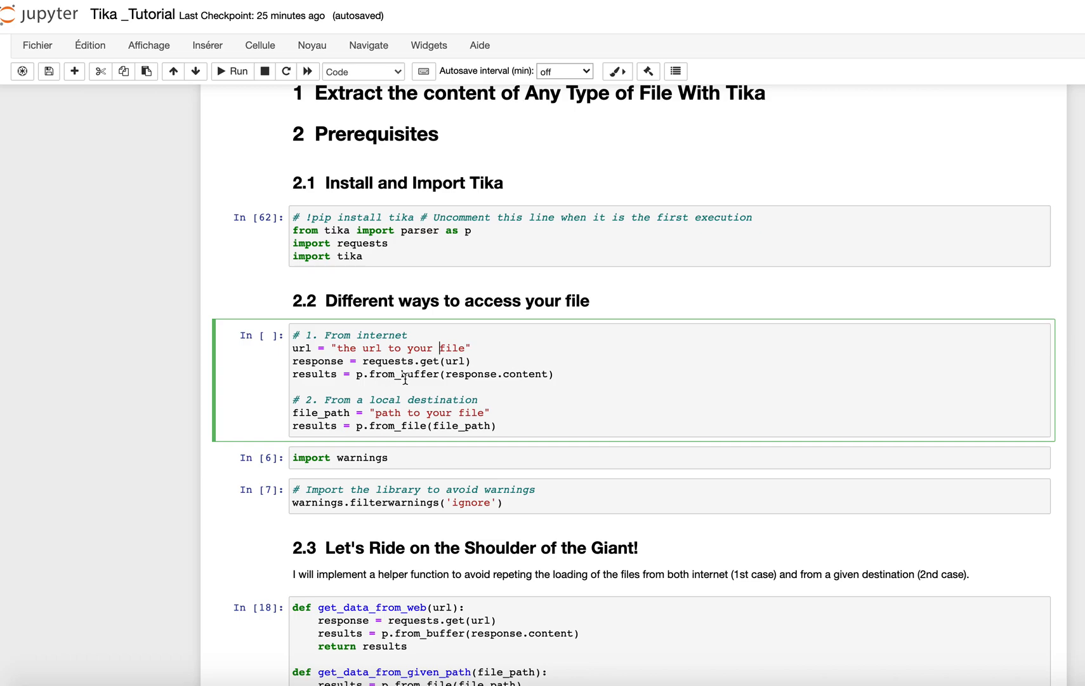
{"action": "mouse_move", "coordinate": [500, 362]}
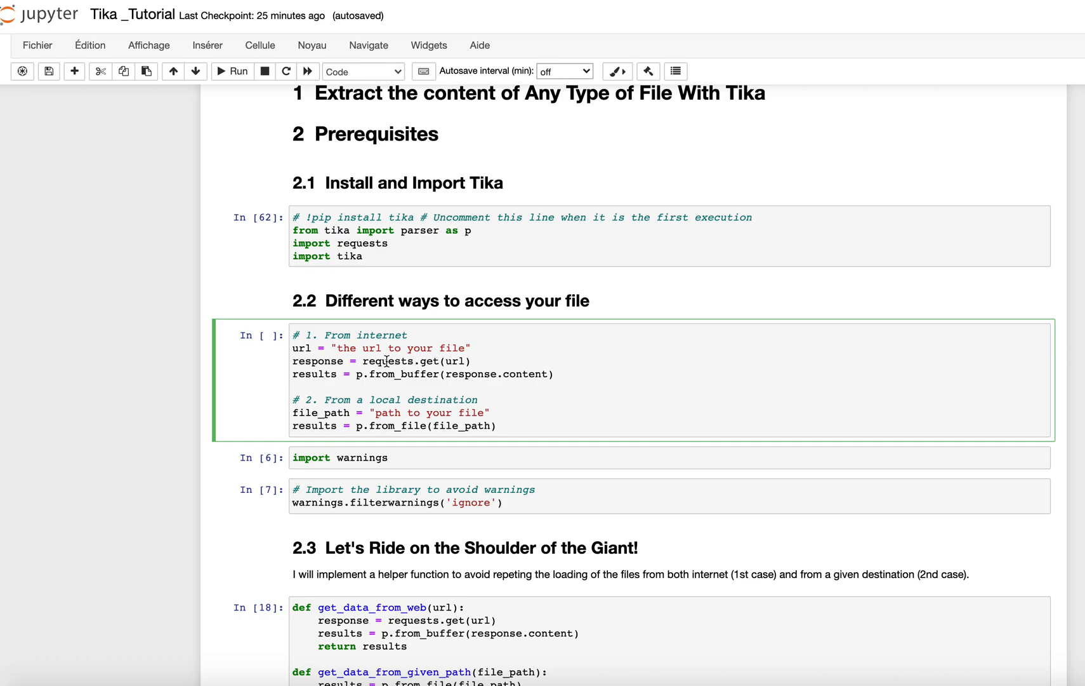
{"action": "double_click", "coordinate": [388, 361]}
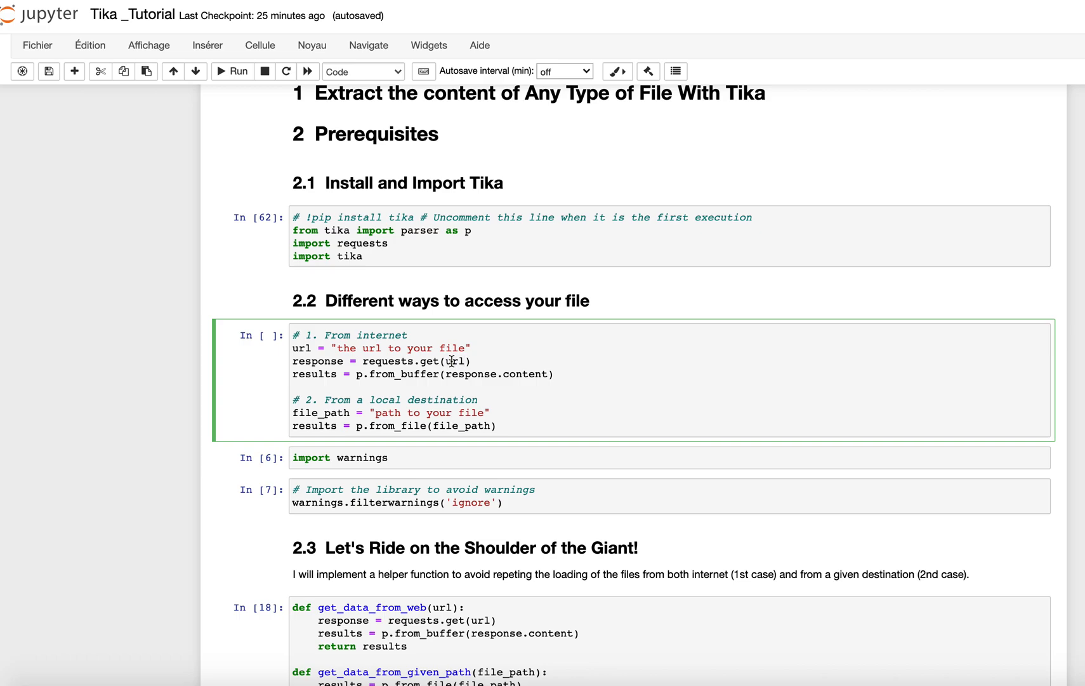
{"action": "mouse_move", "coordinate": [324, 360]}
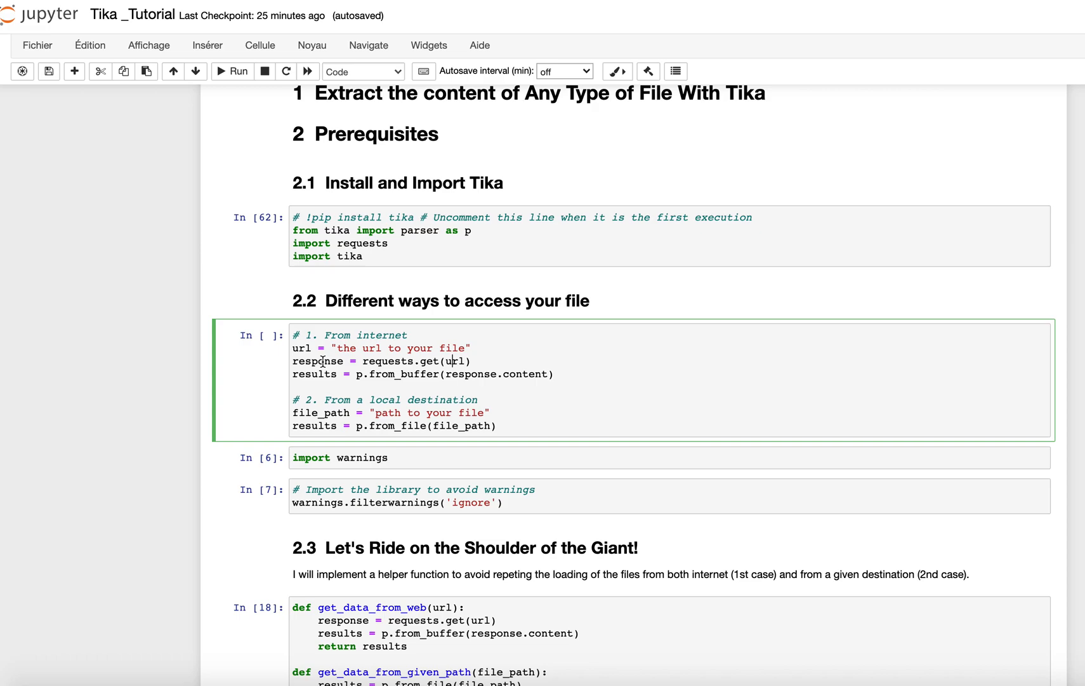
{"action": "double_click", "coordinate": [317, 360]}
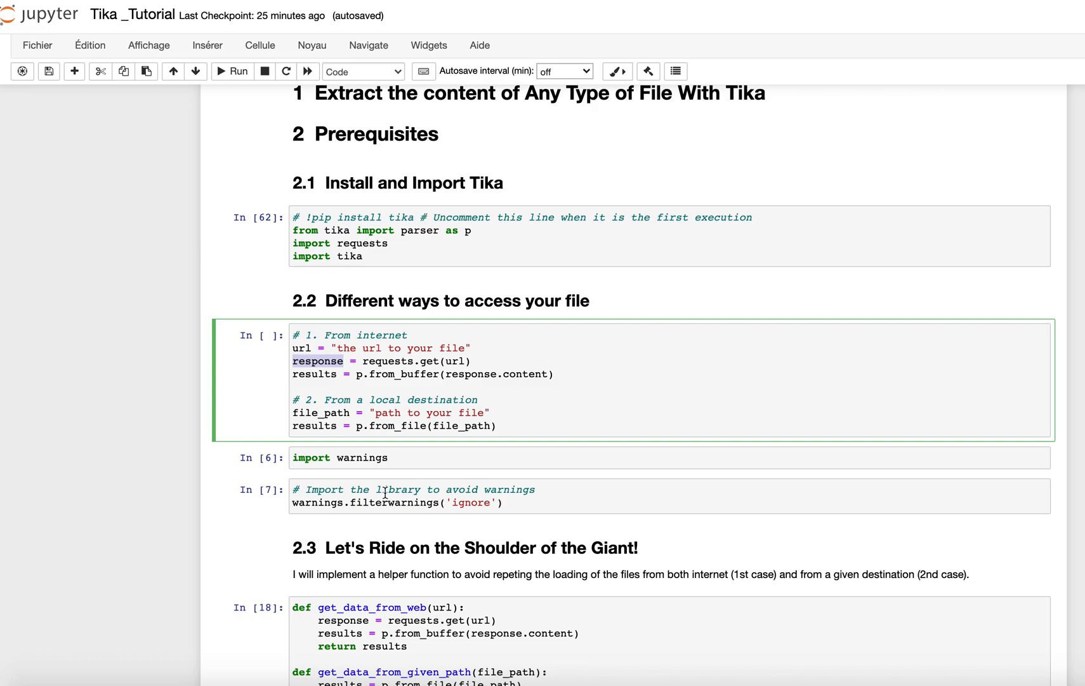
{"action": "mouse_move", "coordinate": [432, 373]}
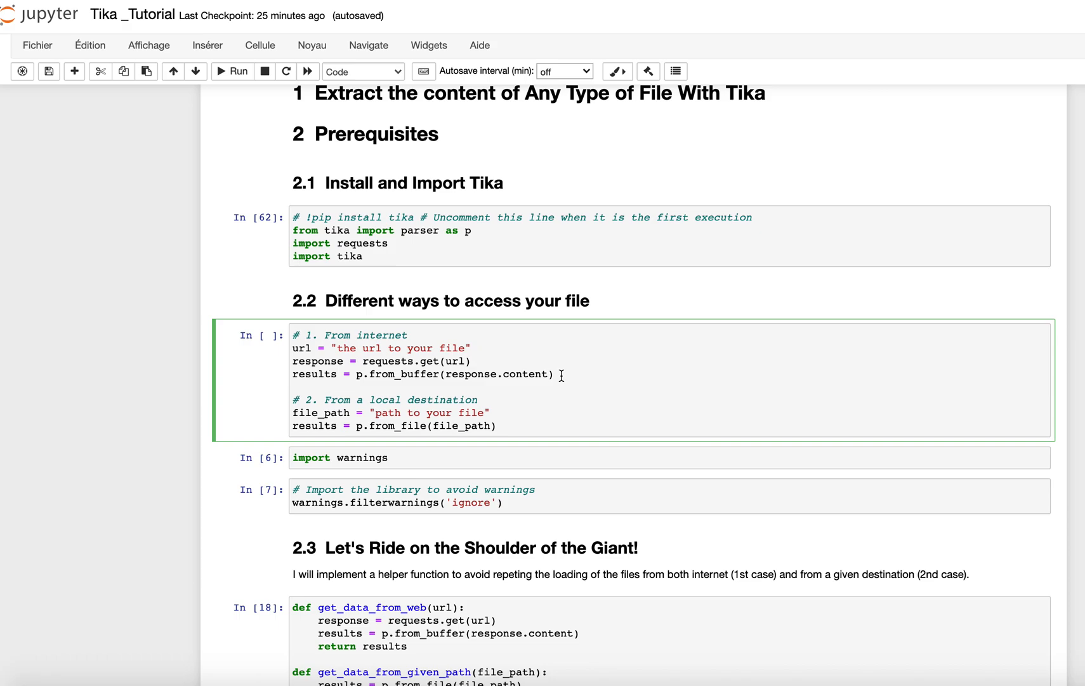
{"action": "scroll", "scroll_direction": "down", "scroll_amount": 3}
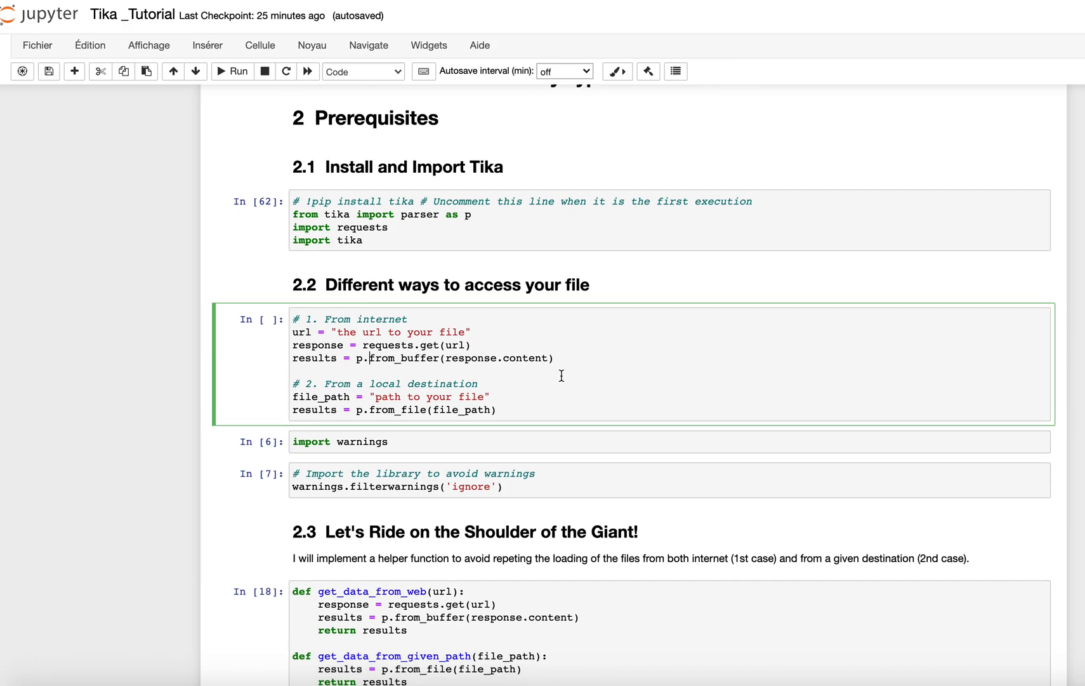
{"action": "scroll", "scroll_direction": "down", "scroll_amount": 3}
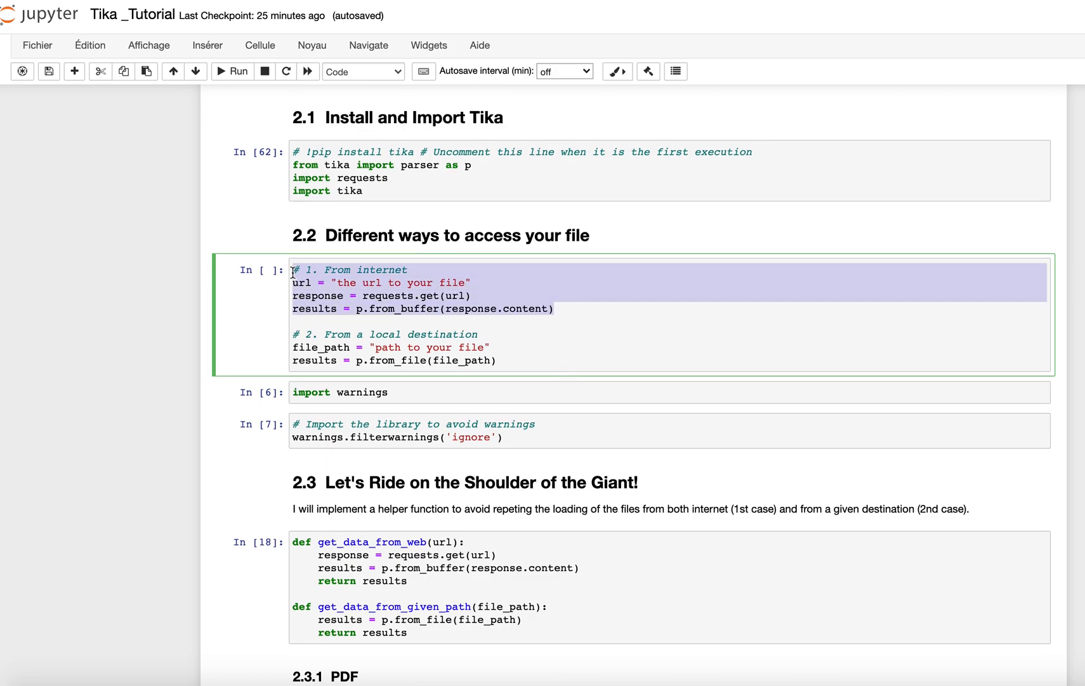
{"action": "left_click", "coordinate": [499, 360]}
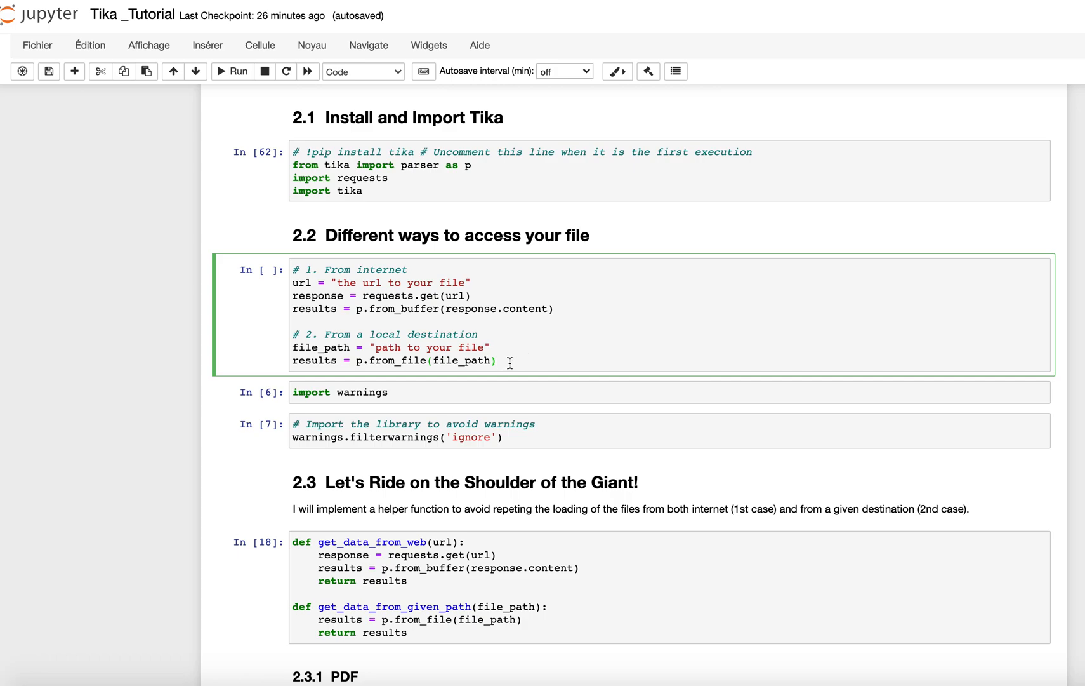
{"action": "double_click", "coordinate": [321, 348]}
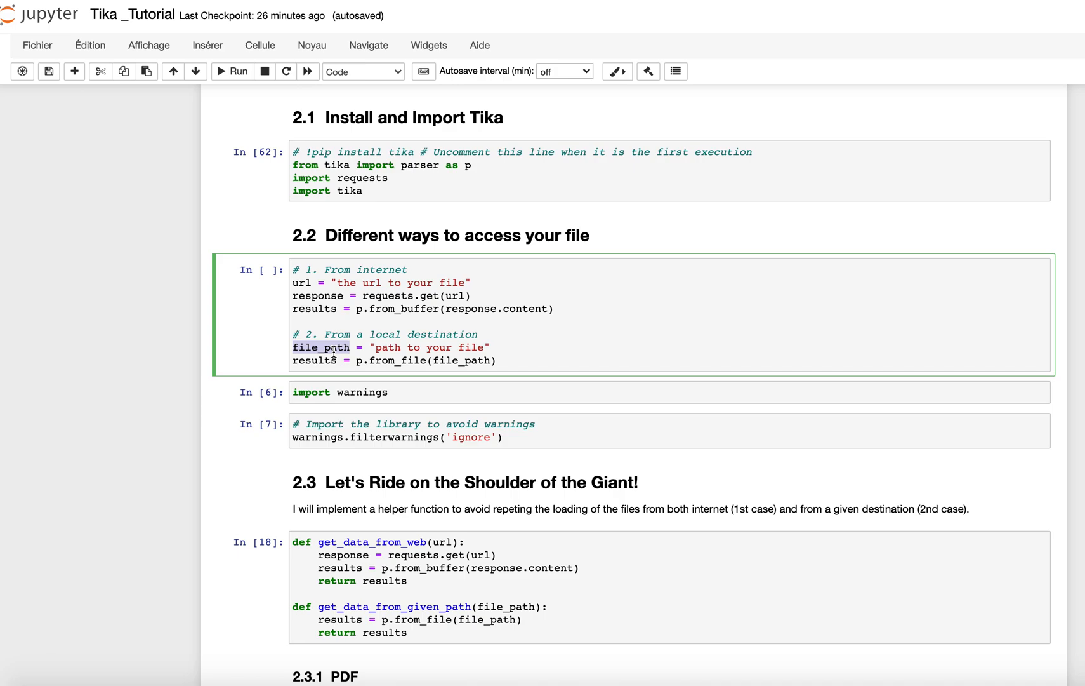
{"action": "mouse_move", "coordinate": [480, 361]}
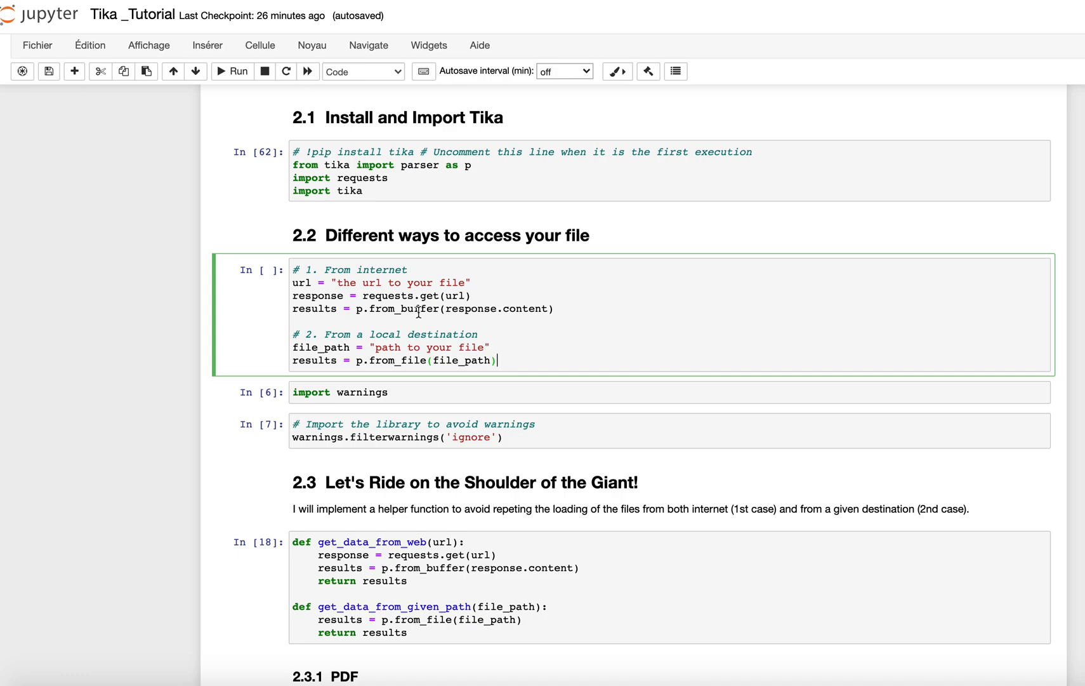
{"action": "double_click", "coordinate": [396, 360]}
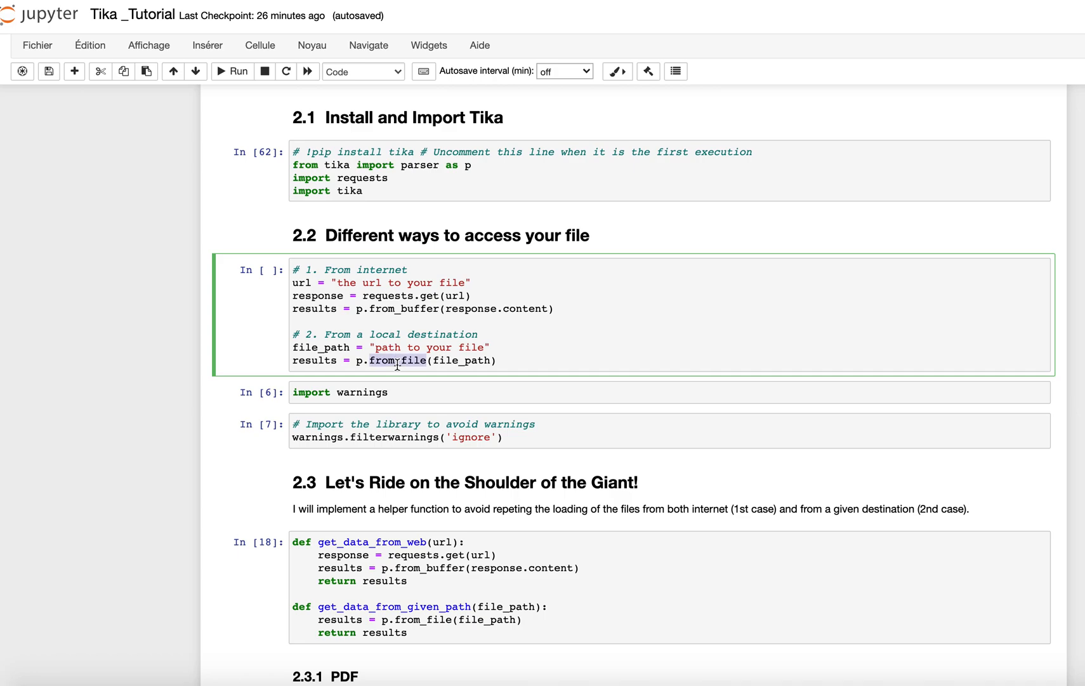
{"action": "scroll", "scroll_direction": "down", "scroll_amount": 3}
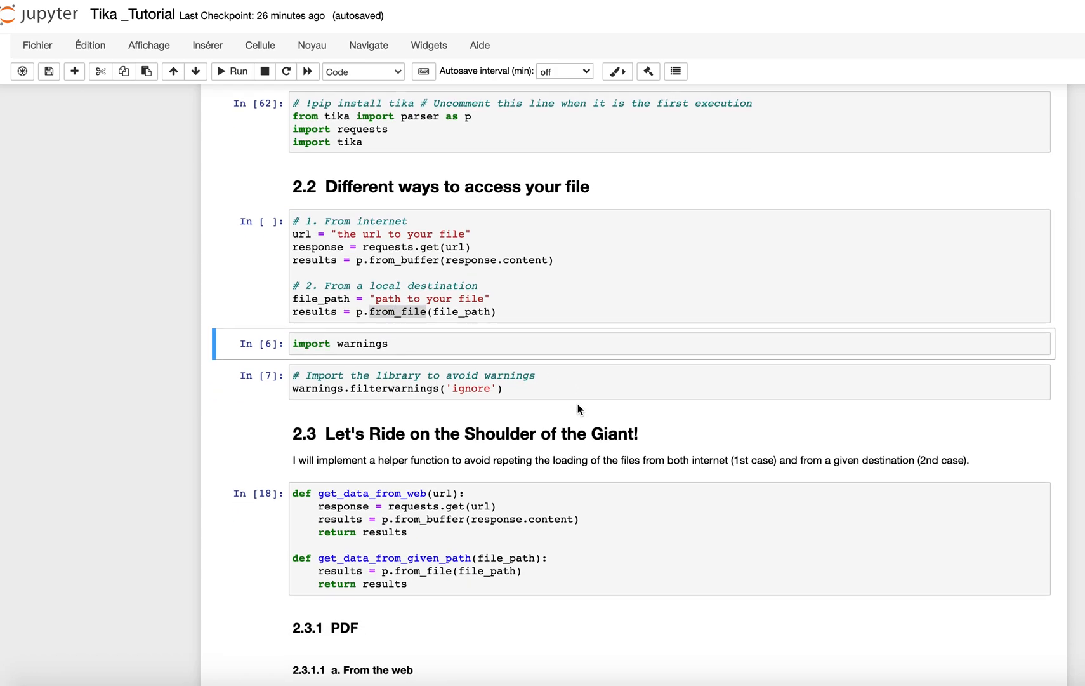
{"action": "scroll", "scroll_direction": "down", "scroll_amount": 3}
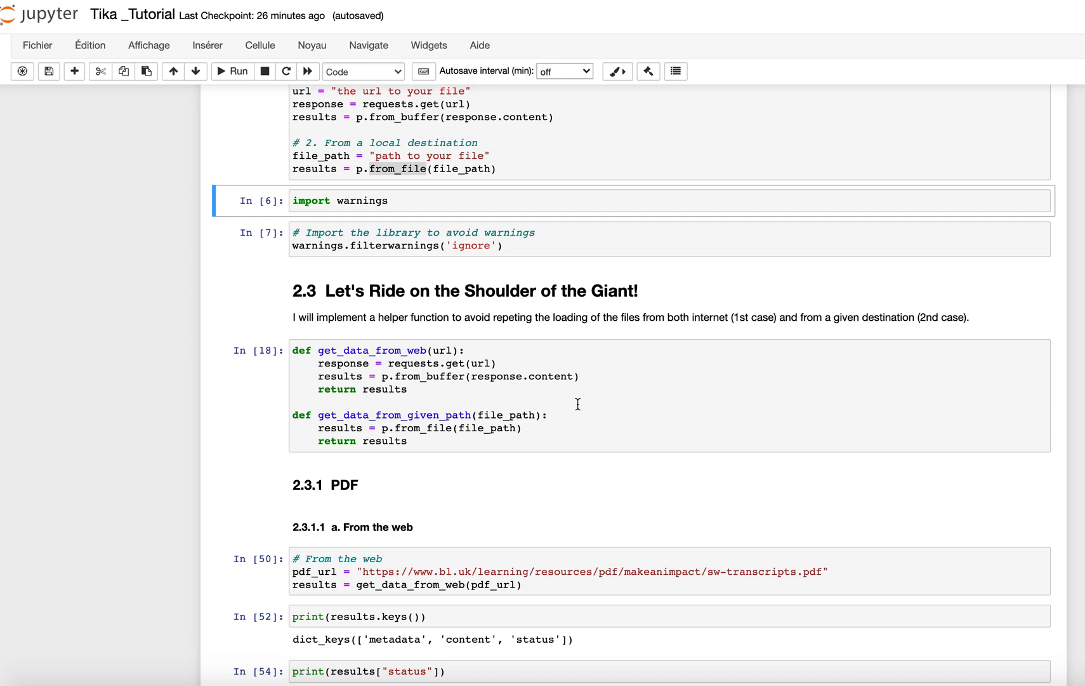
{"action": "scroll", "scroll_direction": "up", "scroll_amount": 3}
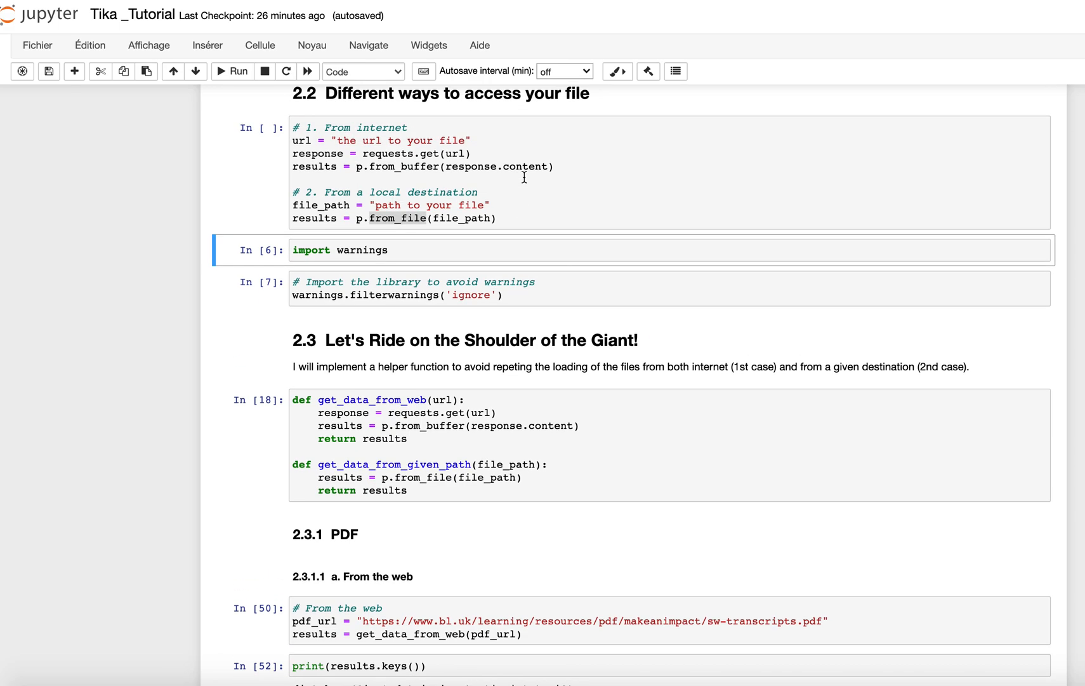
{"action": "scroll", "scroll_direction": "down", "scroll_amount": 3}
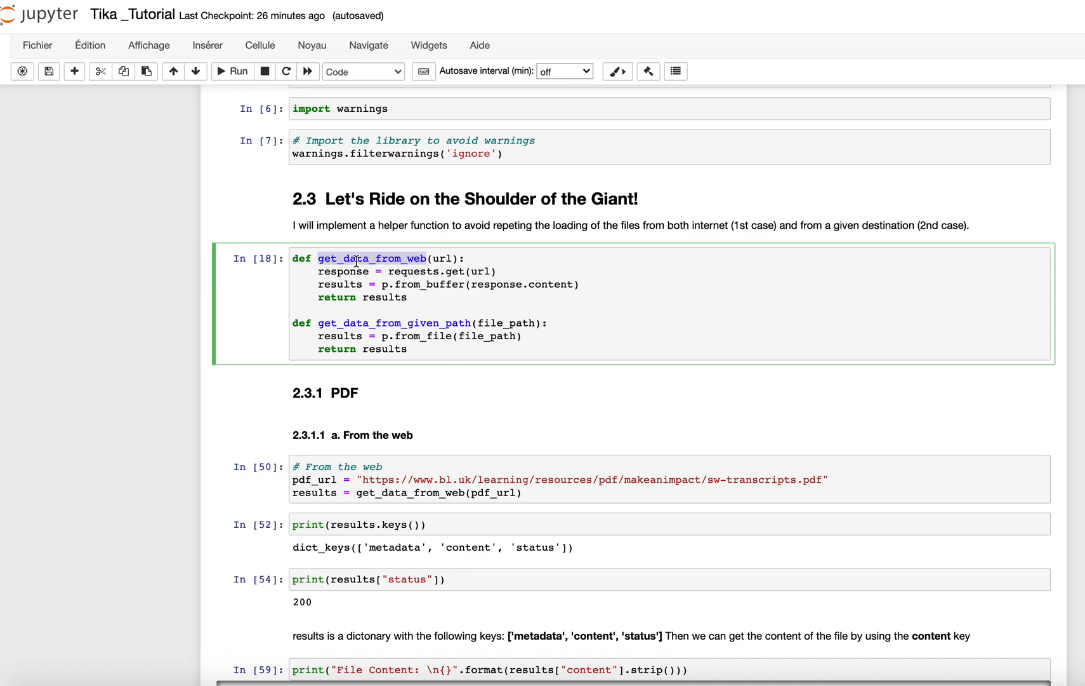
{"action": "mouse_move", "coordinate": [520, 317]}
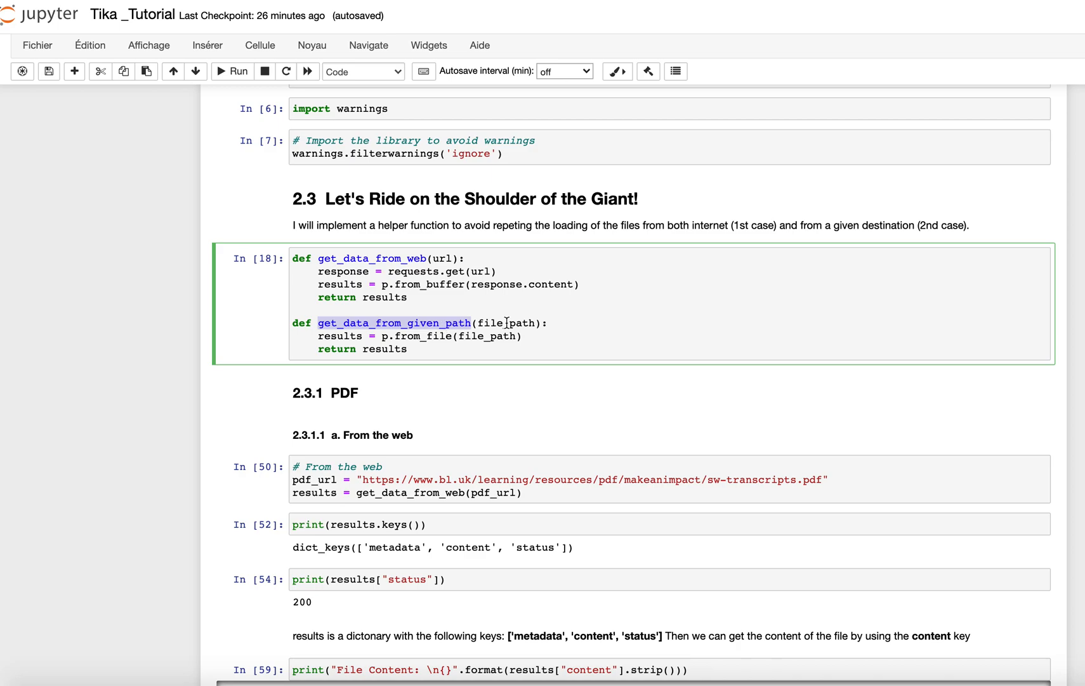
{"action": "scroll", "scroll_direction": "down", "scroll_amount": 3}
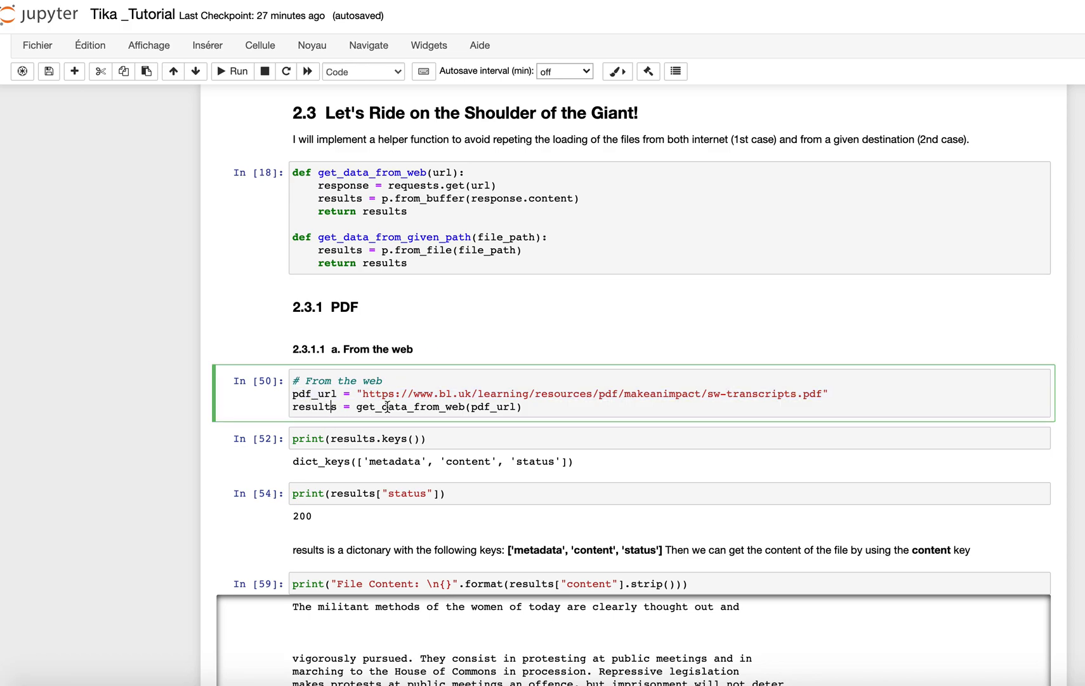
{"action": "double_click", "coordinate": [493, 408]}
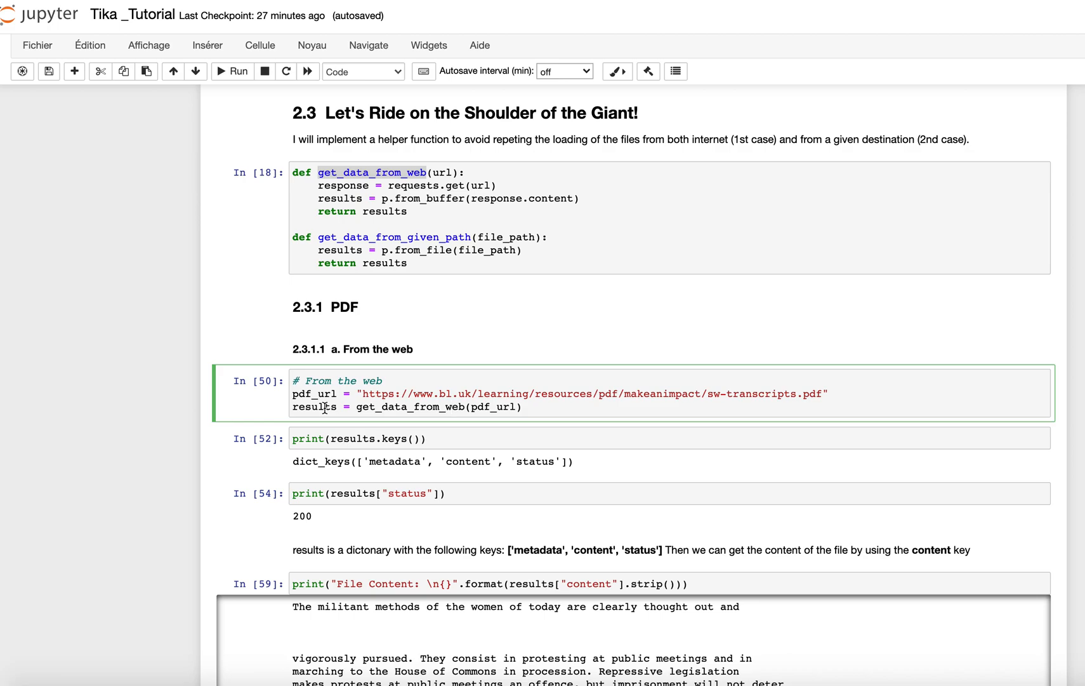
{"action": "double_click", "coordinate": [315, 407]}
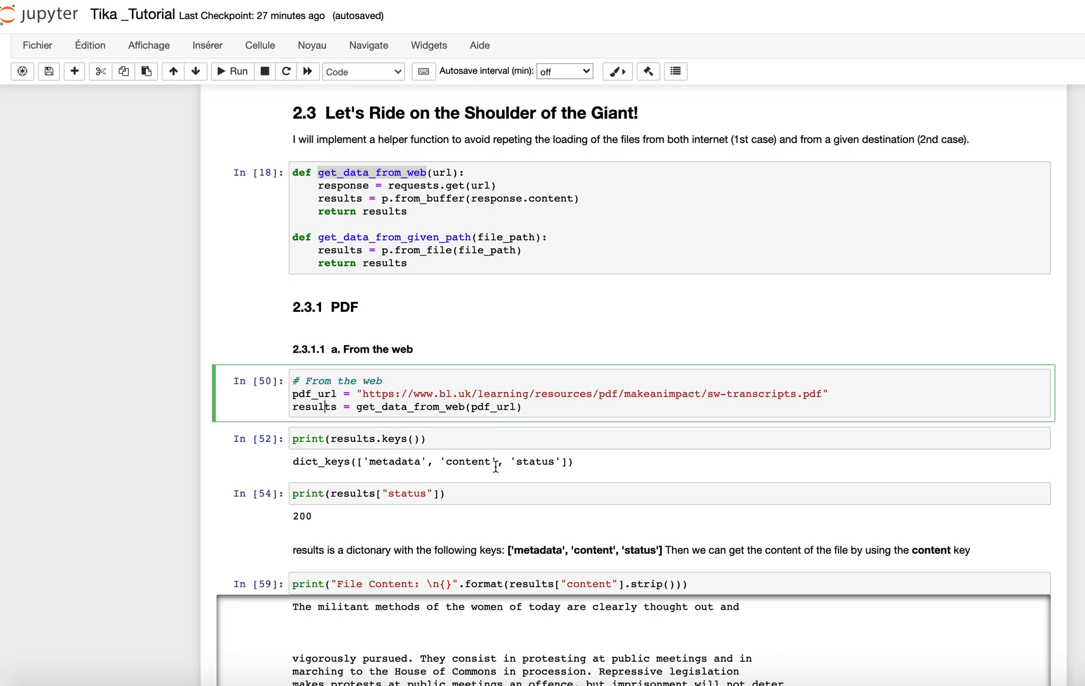
{"action": "mouse_move", "coordinate": [332, 427]}
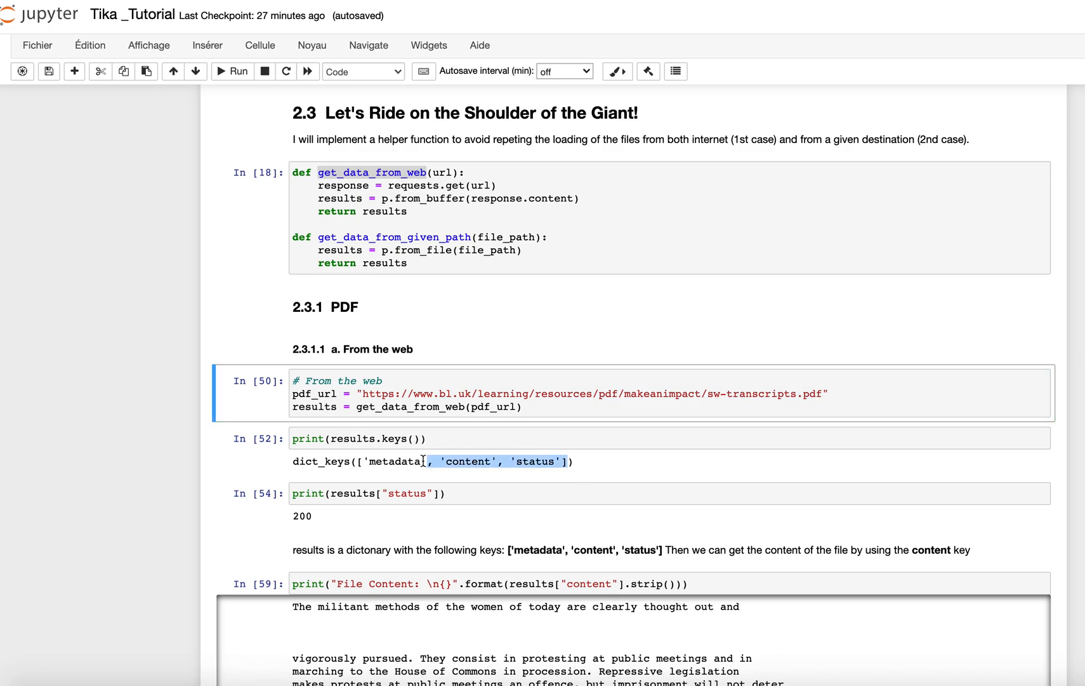
{"action": "scroll", "scroll_direction": "down", "scroll_amount": 3}
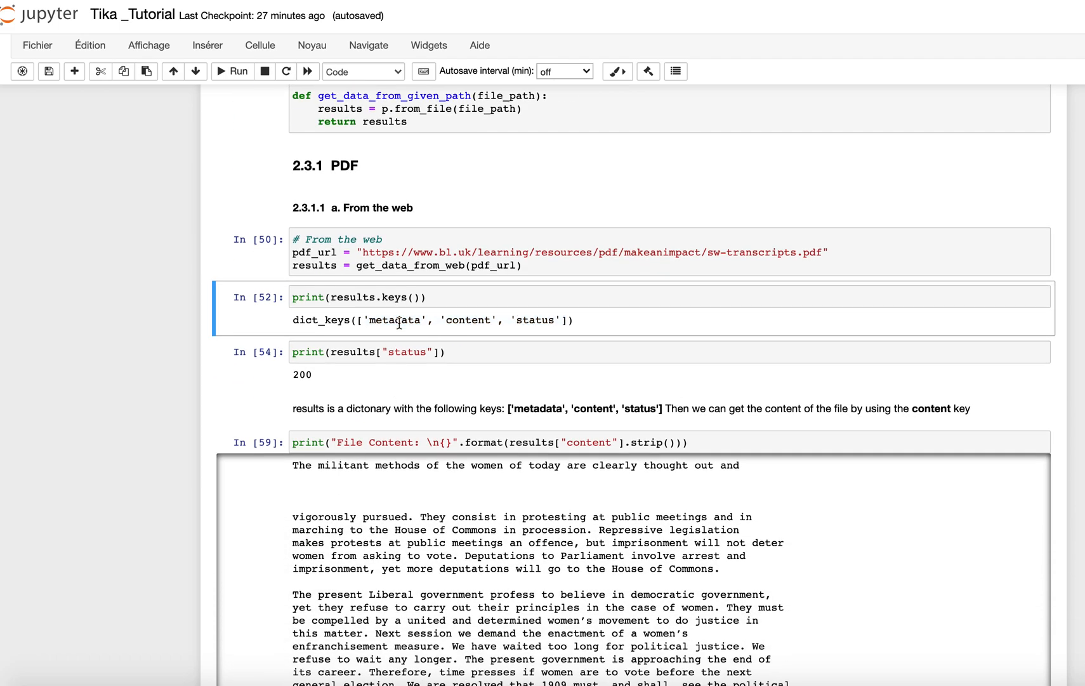
{"action": "mouse_move", "coordinate": [561, 341]}
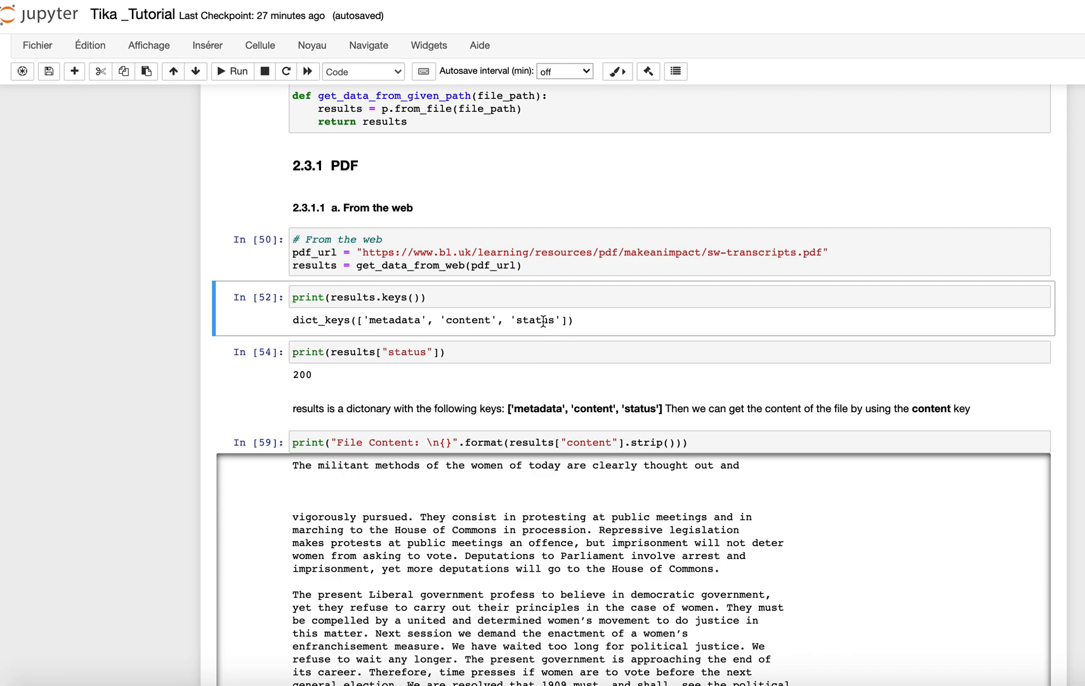
{"action": "mouse_move", "coordinate": [333, 394]}
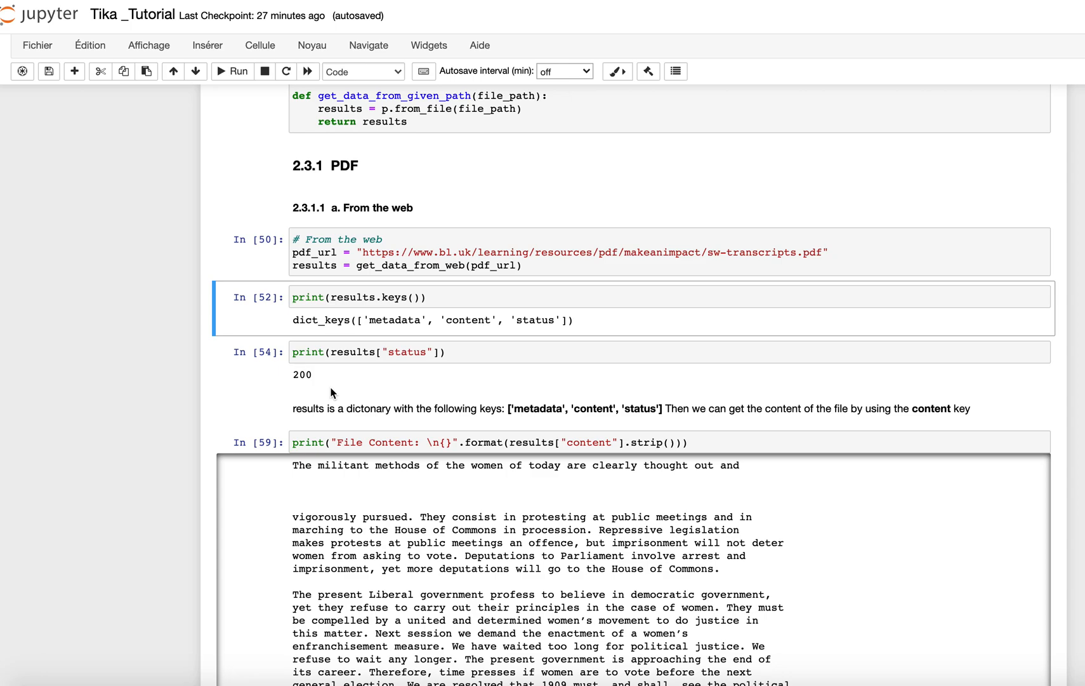
{"action": "mouse_move", "coordinate": [325, 392]}
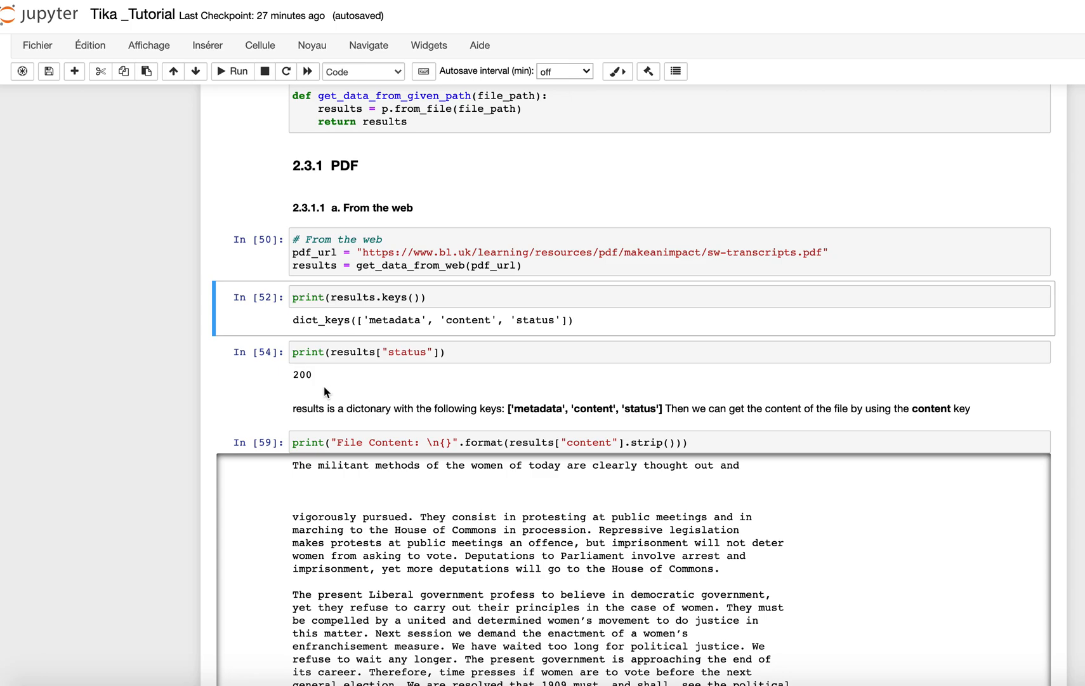
{"action": "mouse_move", "coordinate": [321, 380]}
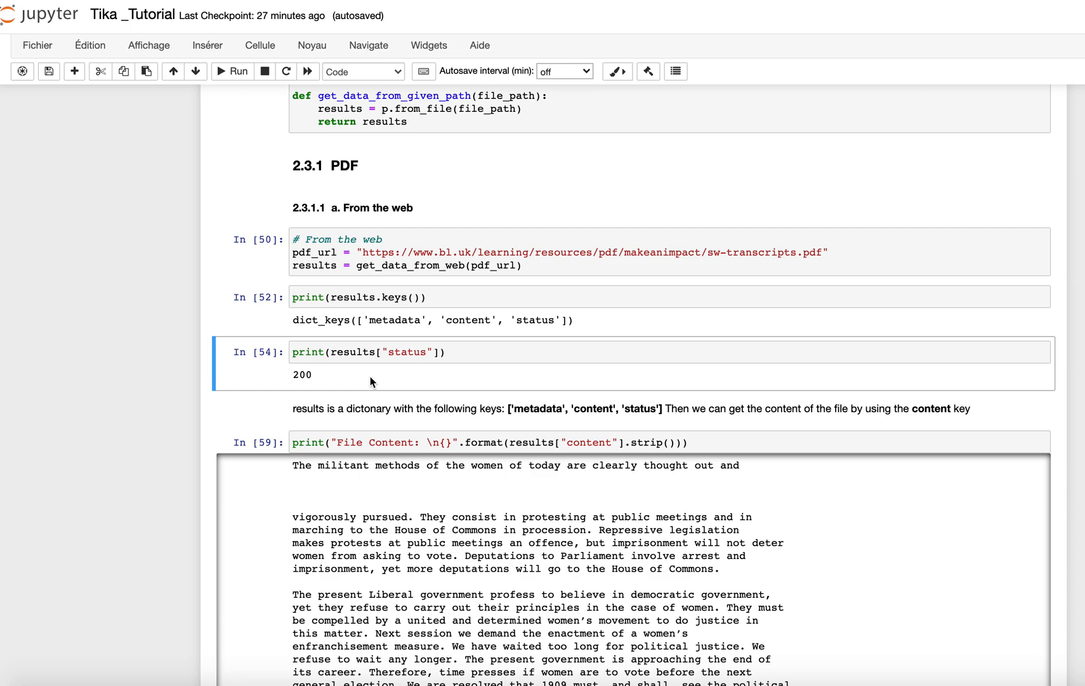
{"action": "mouse_move", "coordinate": [530, 390]}
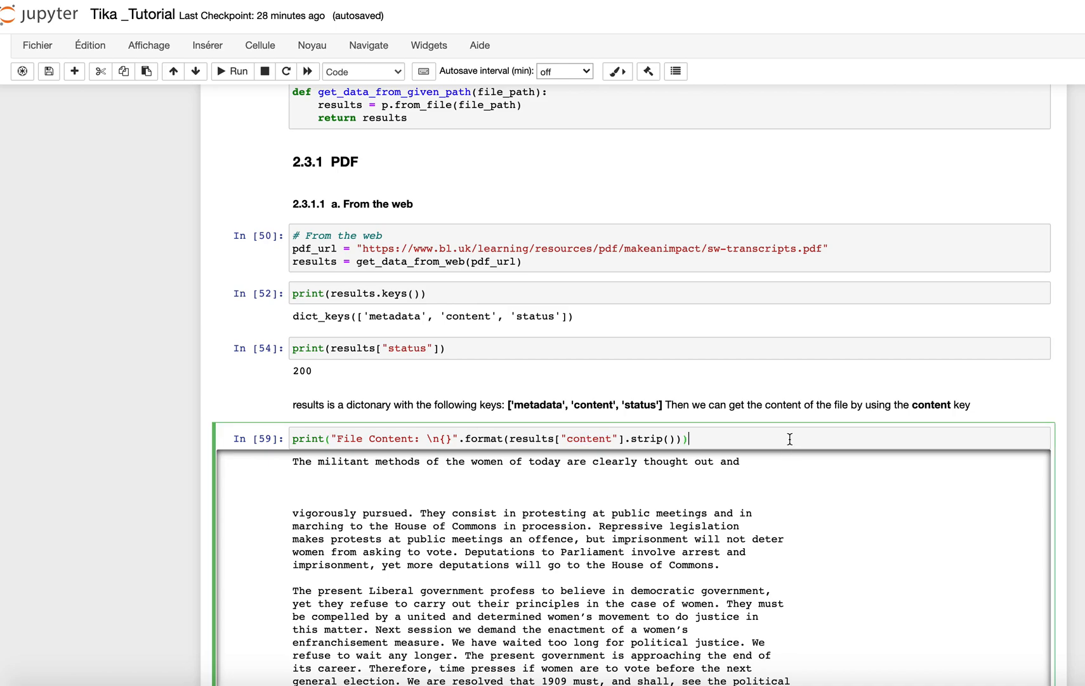
{"action": "mouse_move", "coordinate": [734, 341]}
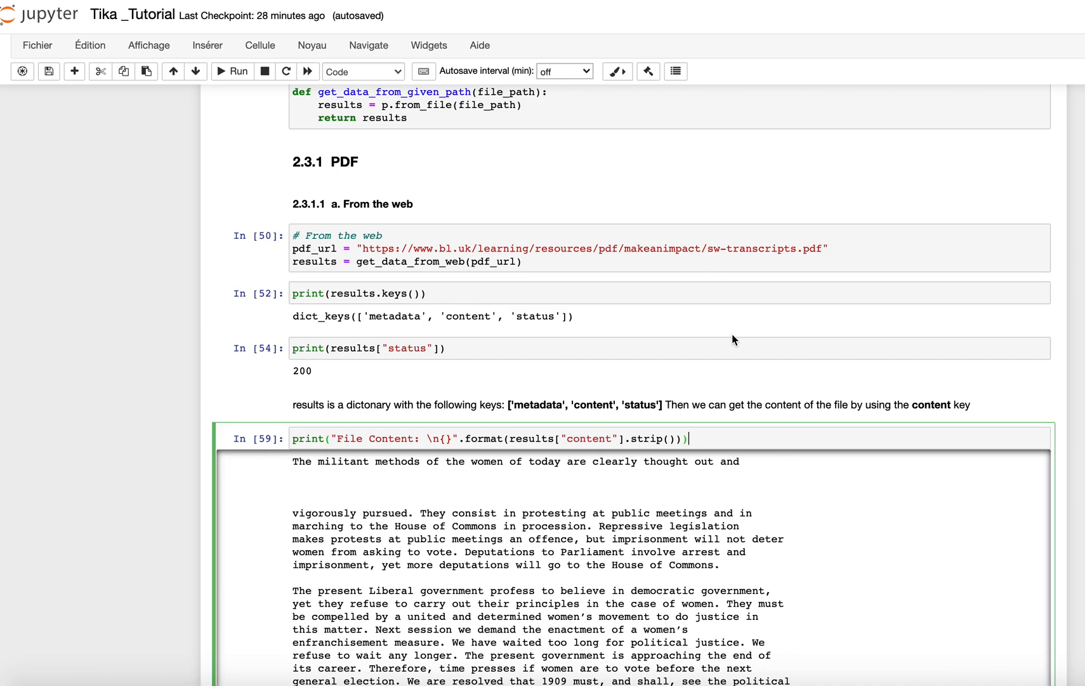
{"action": "scroll", "scroll_direction": "down", "scroll_amount": 3}
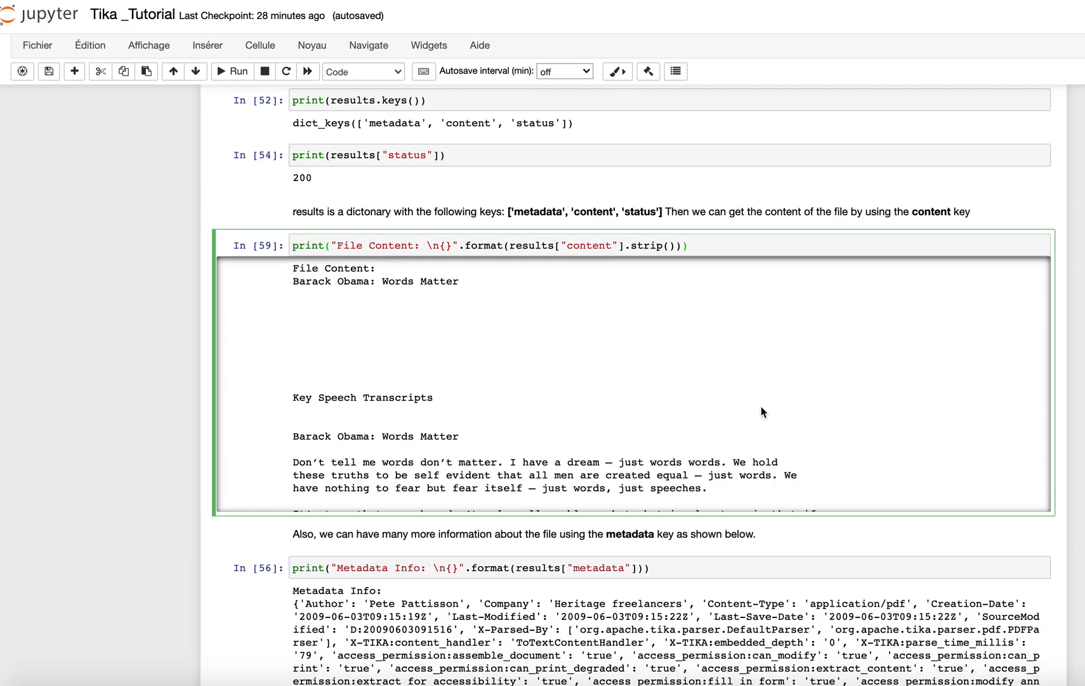
{"action": "scroll", "scroll_direction": "down", "scroll_amount": 3}
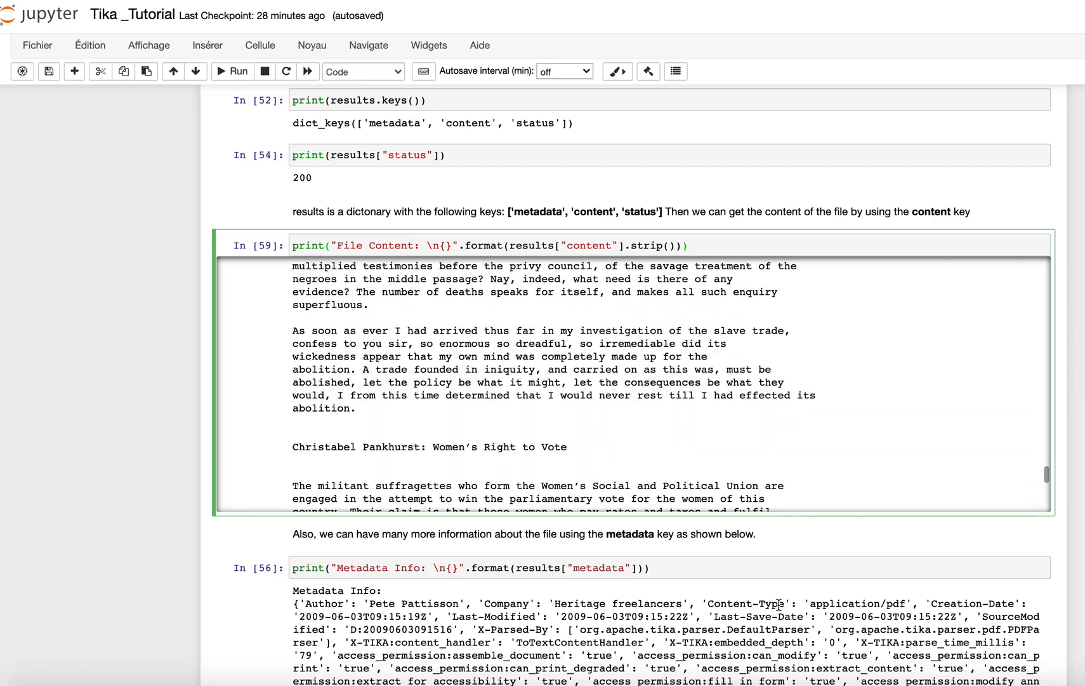
{"action": "scroll", "scroll_direction": "down", "scroll_amount": 3}
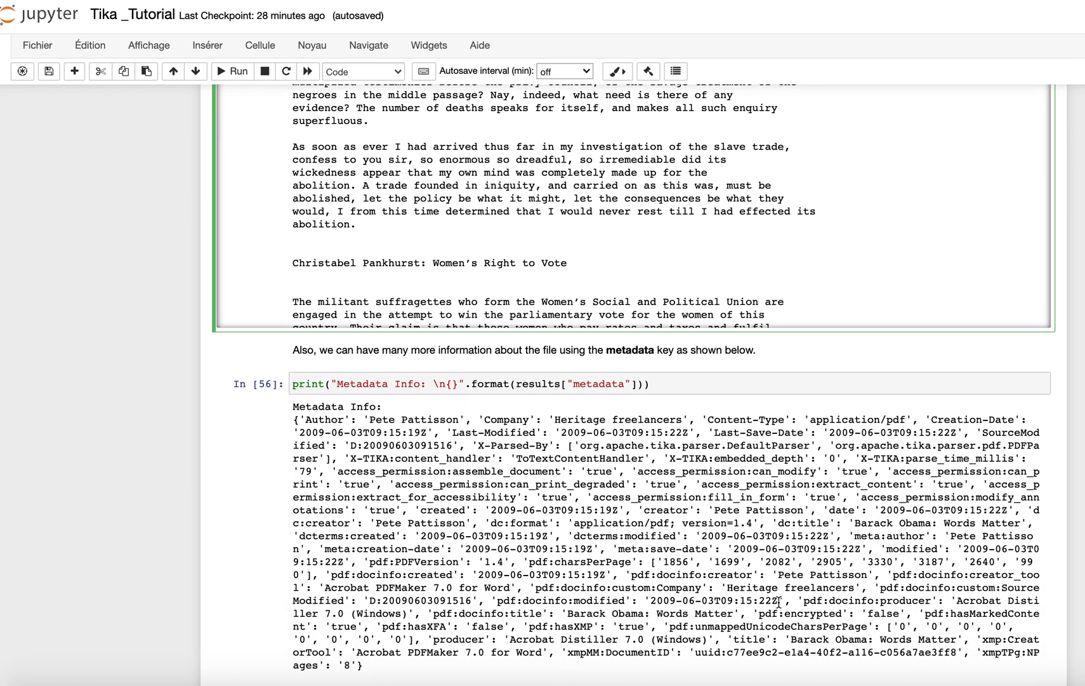
{"action": "scroll", "scroll_direction": "down", "scroll_amount": 3}
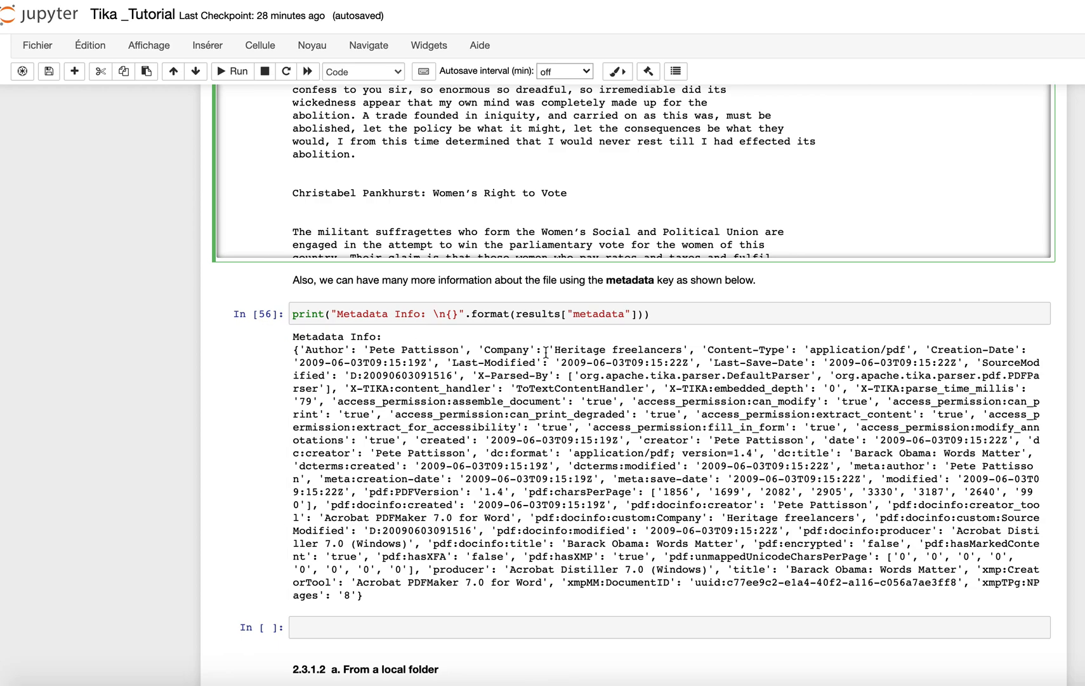
{"action": "mouse_move", "coordinate": [321, 349]}
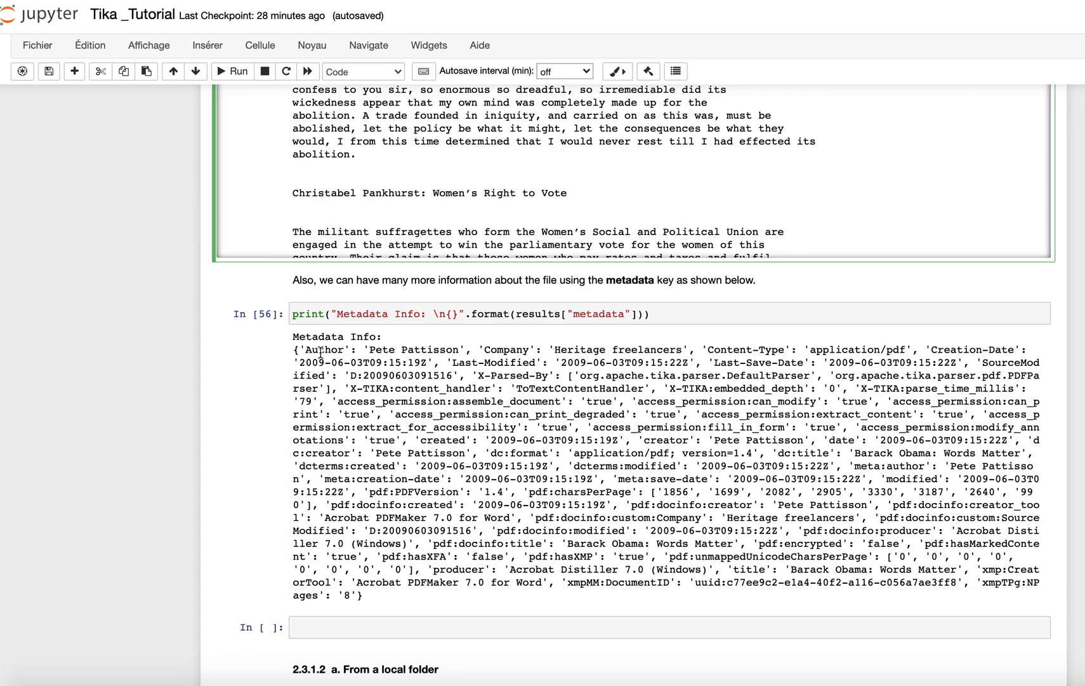
{"action": "double_click", "coordinate": [325, 350]}
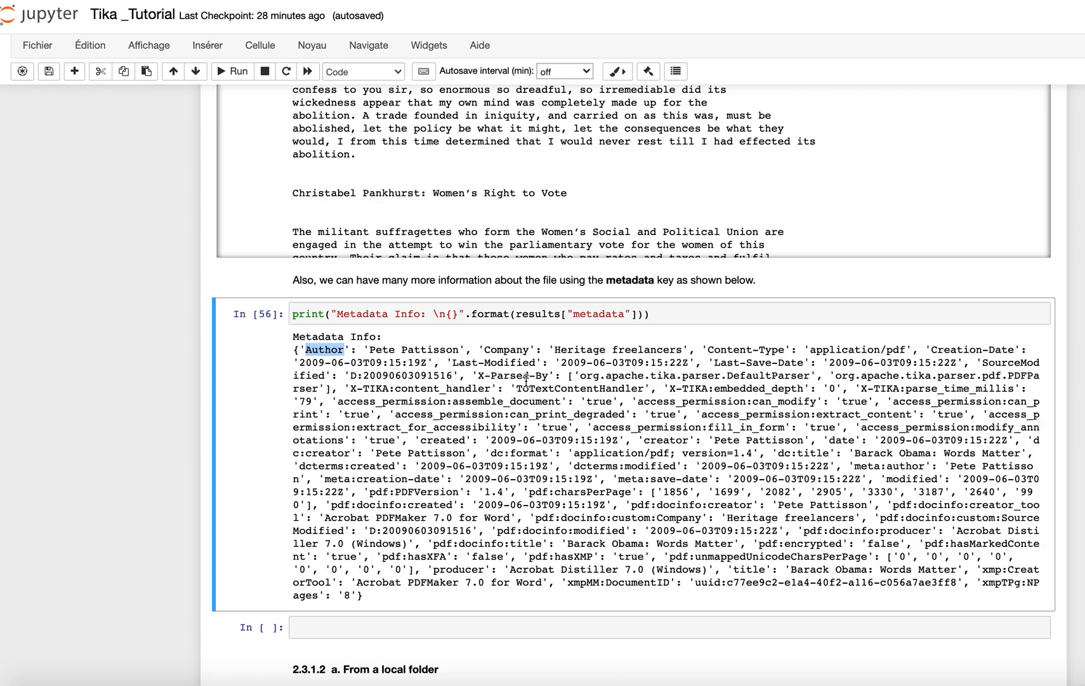
{"action": "mouse_move", "coordinate": [641, 363]}
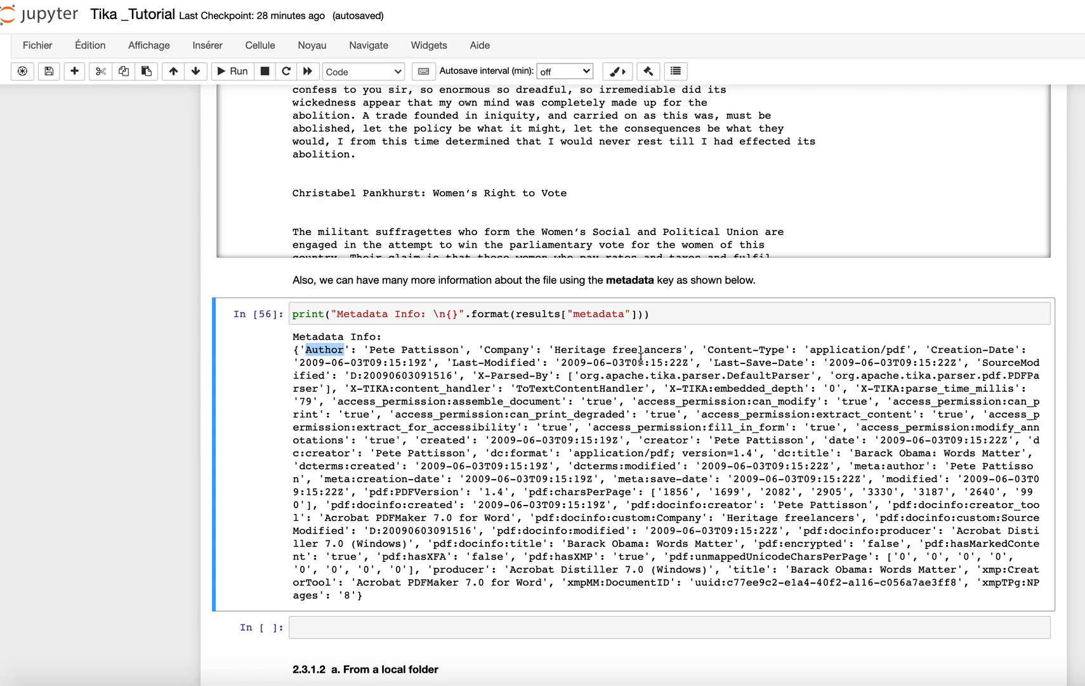
{"action": "mouse_move", "coordinate": [694, 453]}
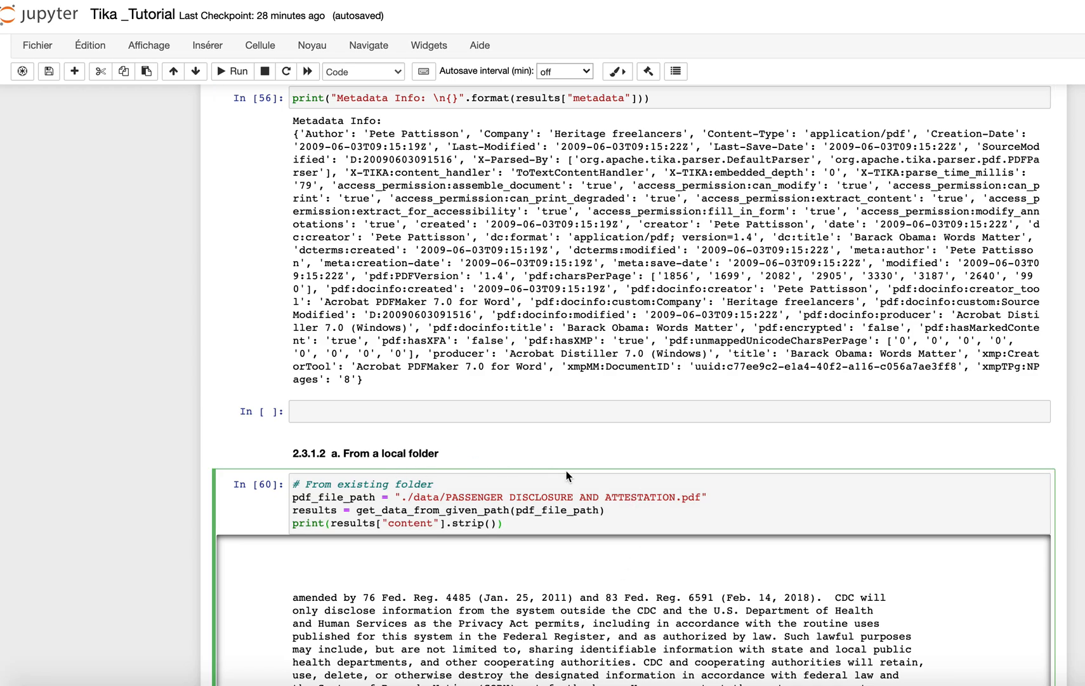
{"action": "mouse_move", "coordinate": [751, 540]}
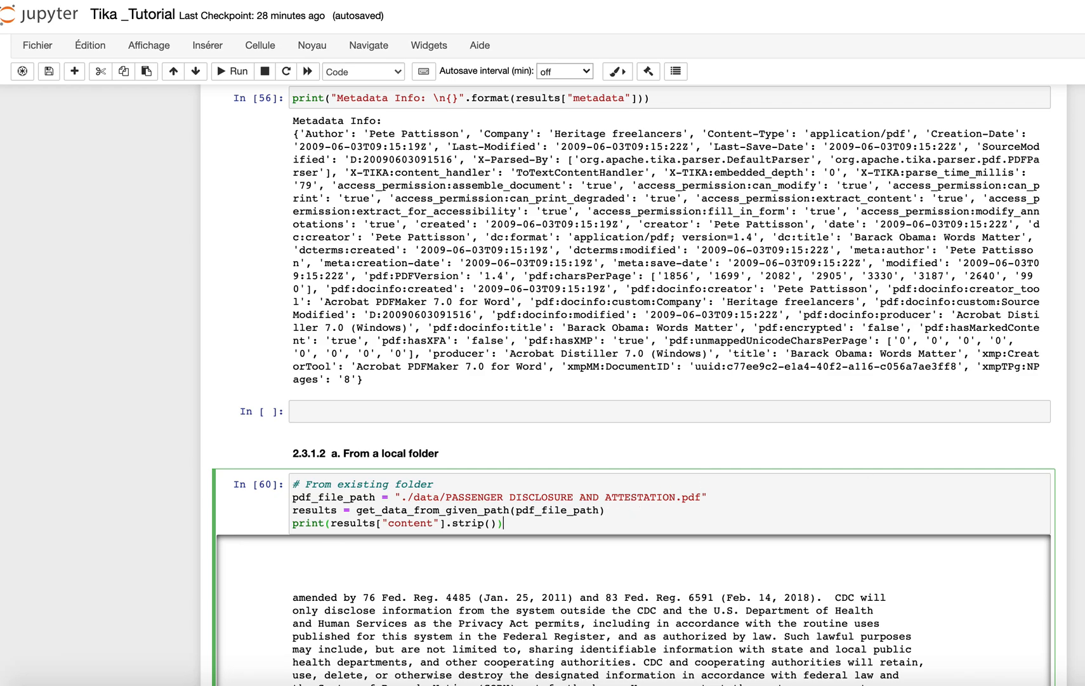
{"action": "mouse_move", "coordinate": [704, 519]}
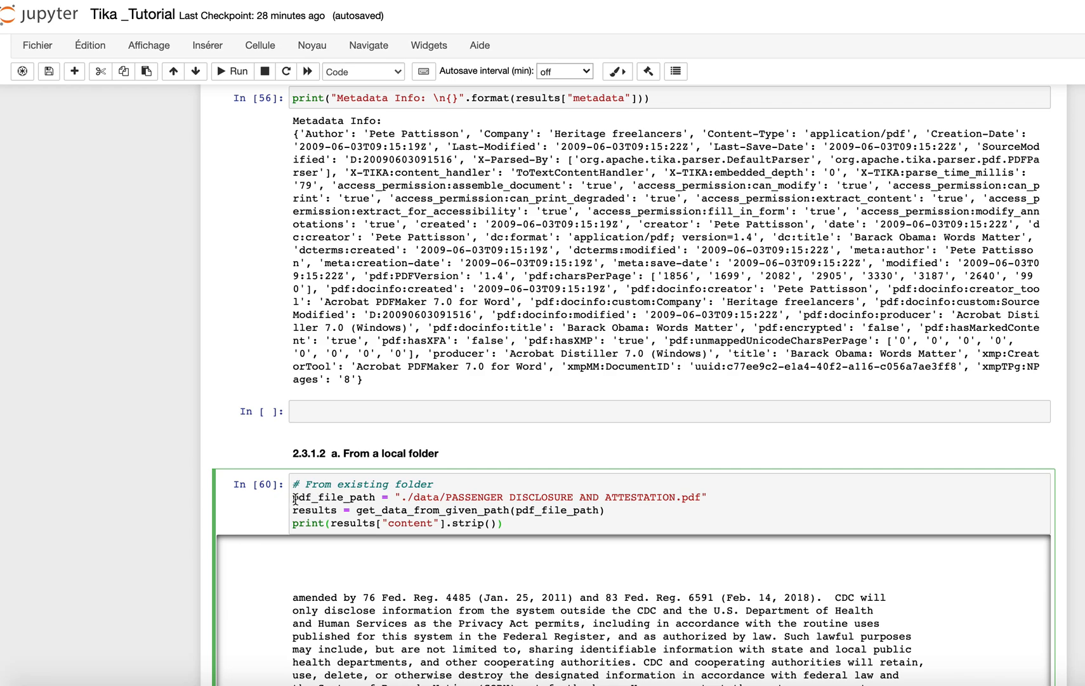
{"action": "double_click", "coordinate": [332, 497]}
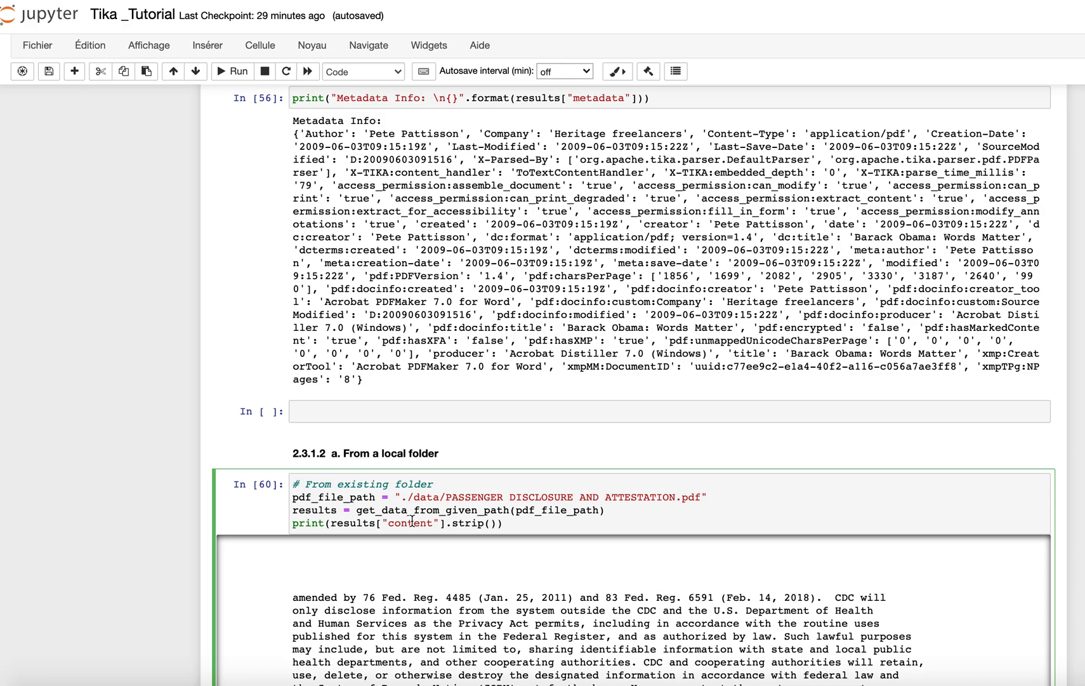
{"action": "scroll", "scroll_direction": "down", "scroll_amount": 3}
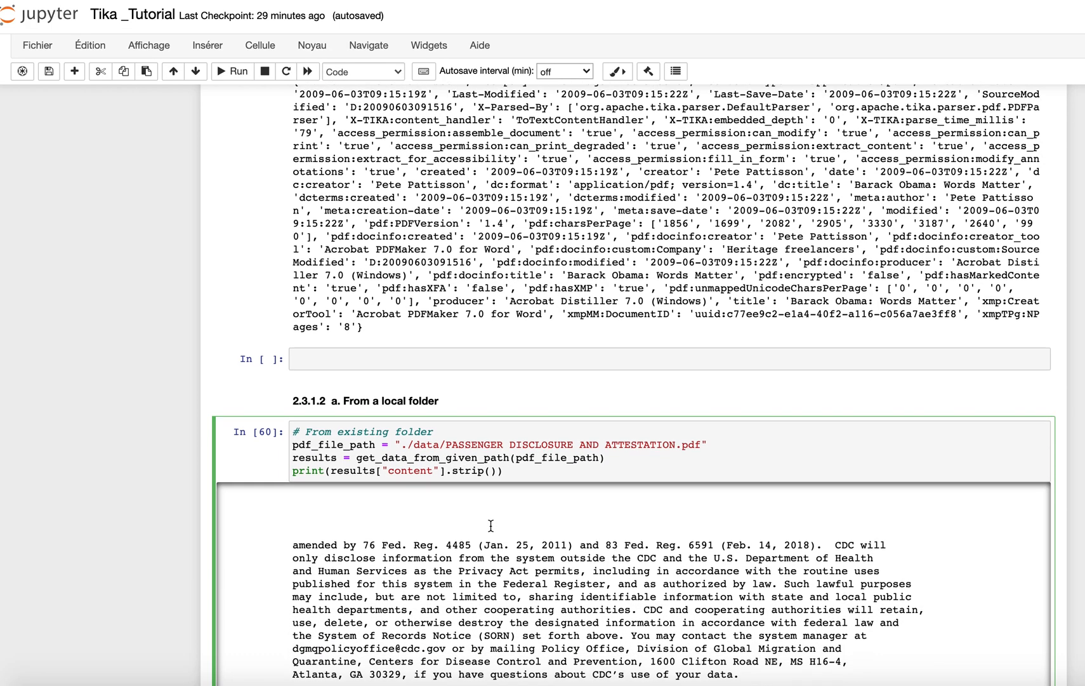
{"action": "scroll", "scroll_direction": "down", "scroll_amount": 3}
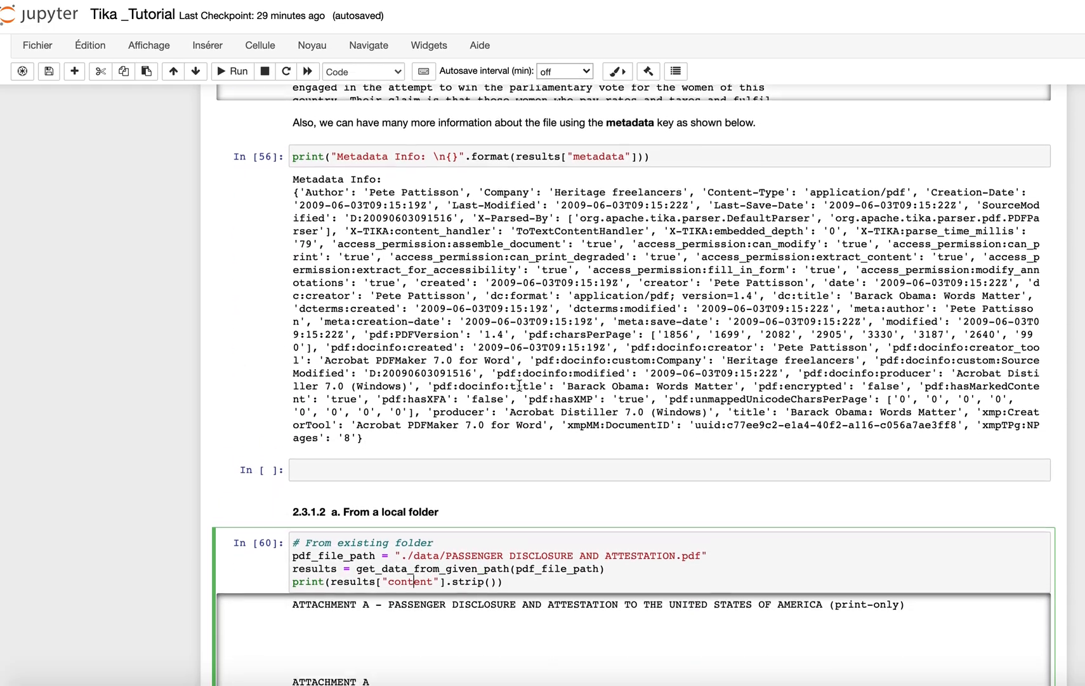
{"action": "scroll", "scroll_direction": "down", "scroll_amount": 3}
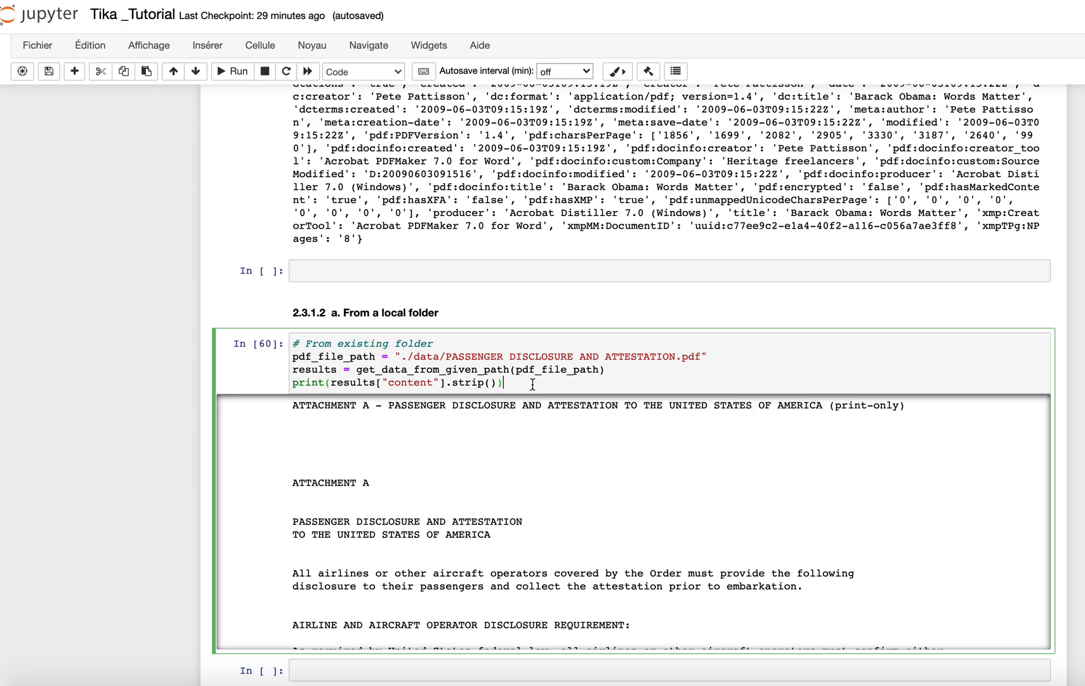
{"action": "scroll", "scroll_direction": "down", "scroll_amount": 3}
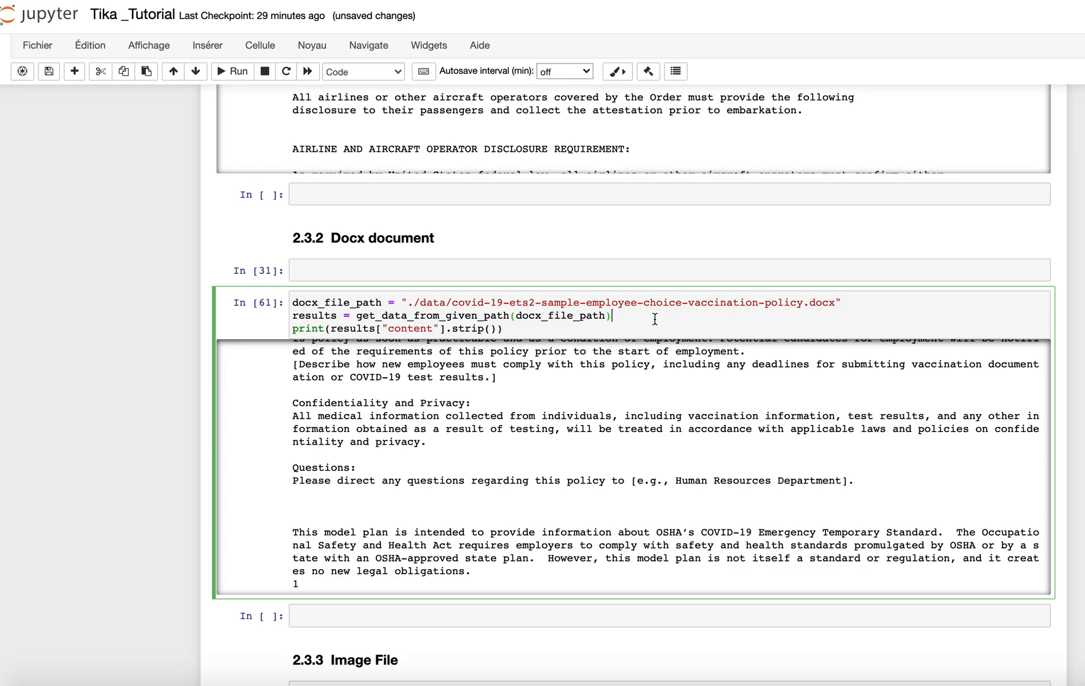
{"action": "scroll", "scroll_direction": "down", "scroll_amount": 3}
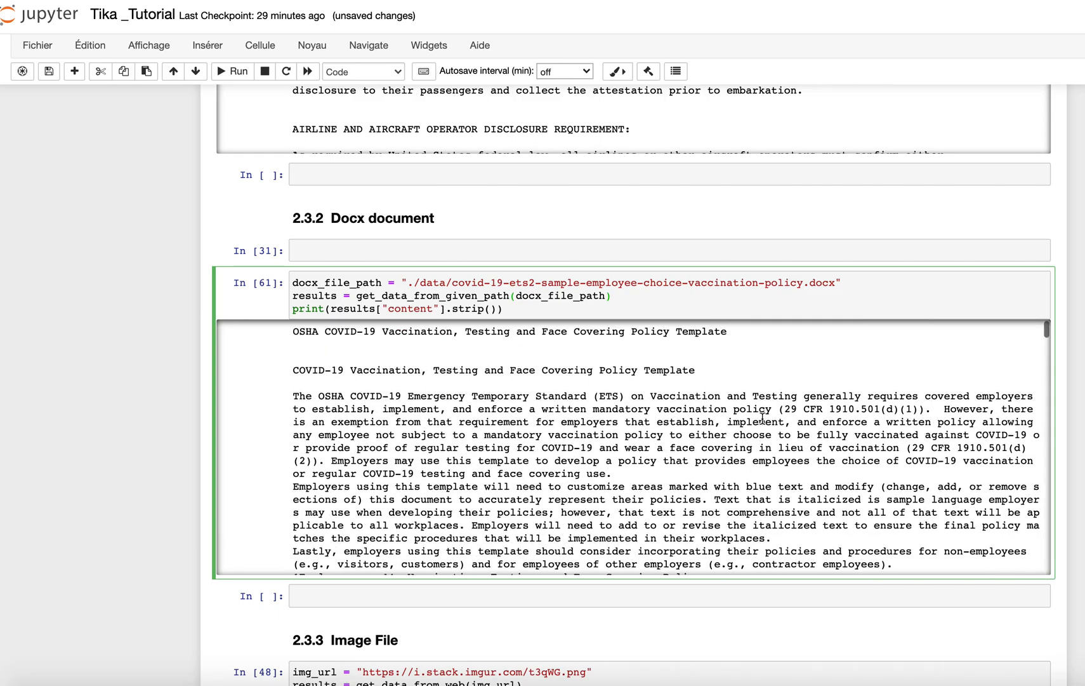
{"action": "scroll", "scroll_direction": "down", "scroll_amount": 3}
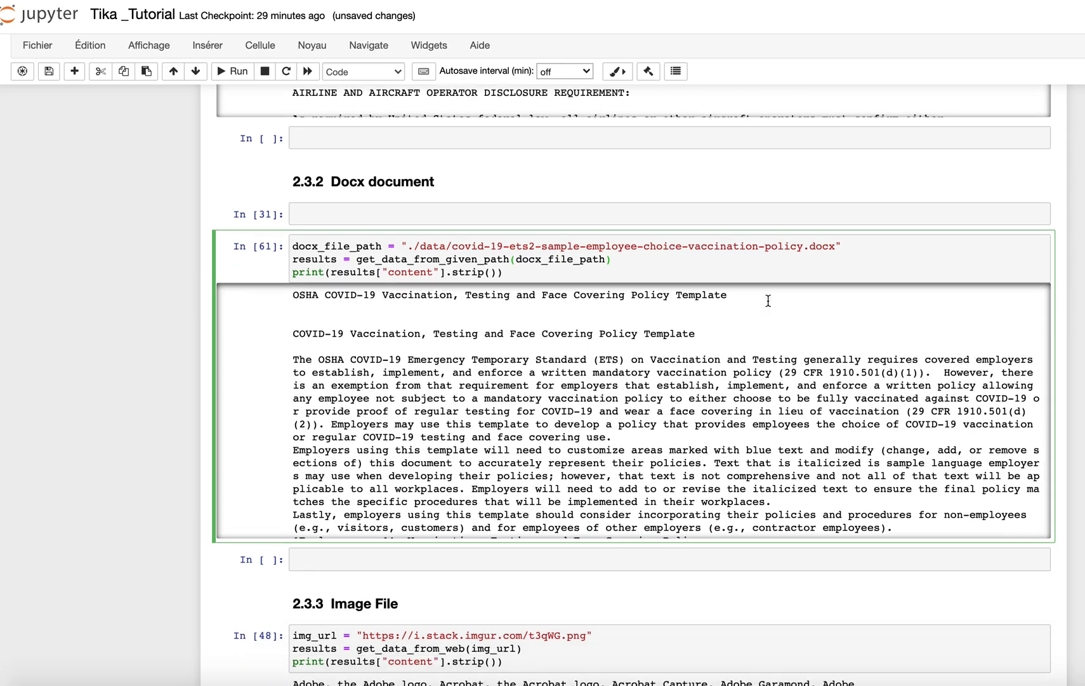
{"action": "scroll", "scroll_direction": "down", "scroll_amount": 3}
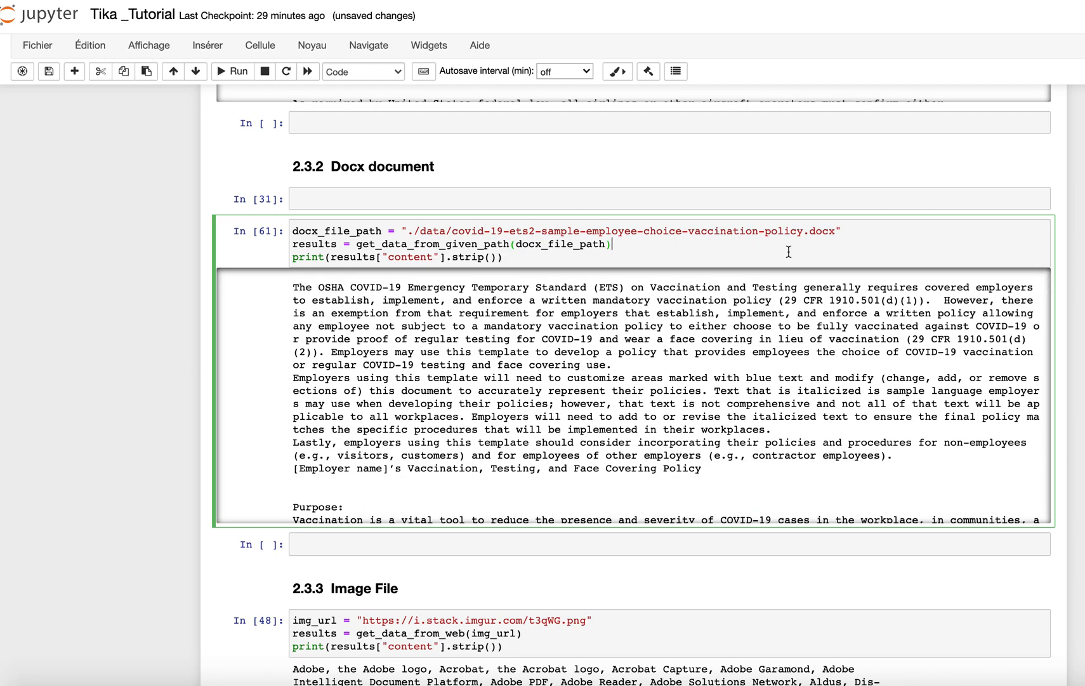
{"action": "scroll", "scroll_direction": "down", "scroll_amount": 3}
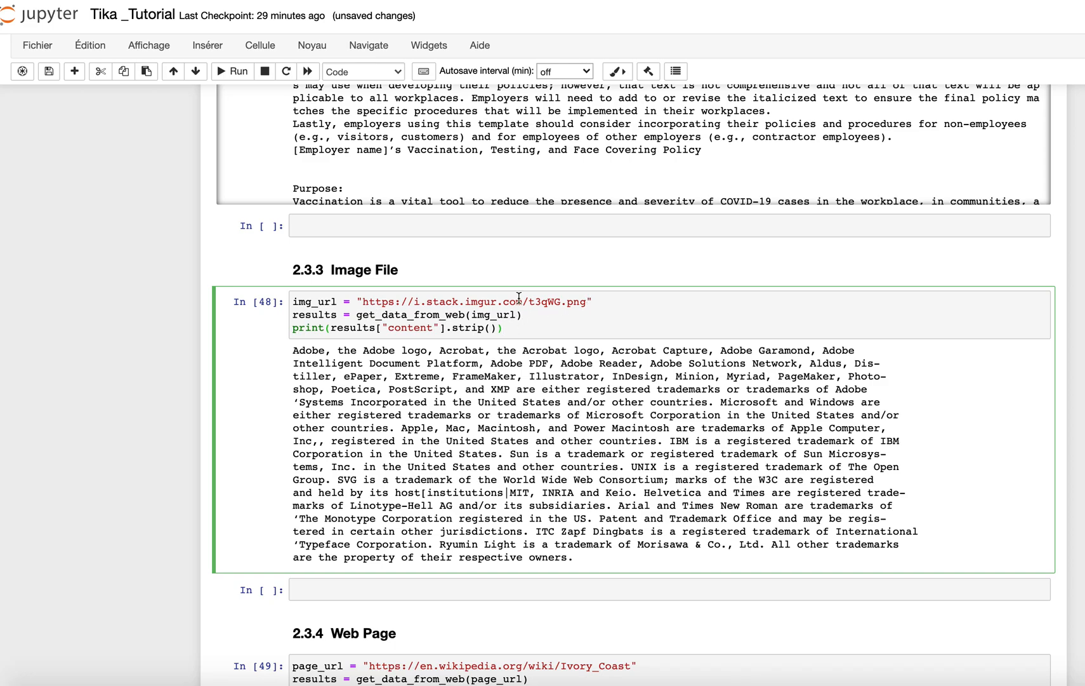
{"action": "scroll", "scroll_direction": "down", "scroll_amount": 3}
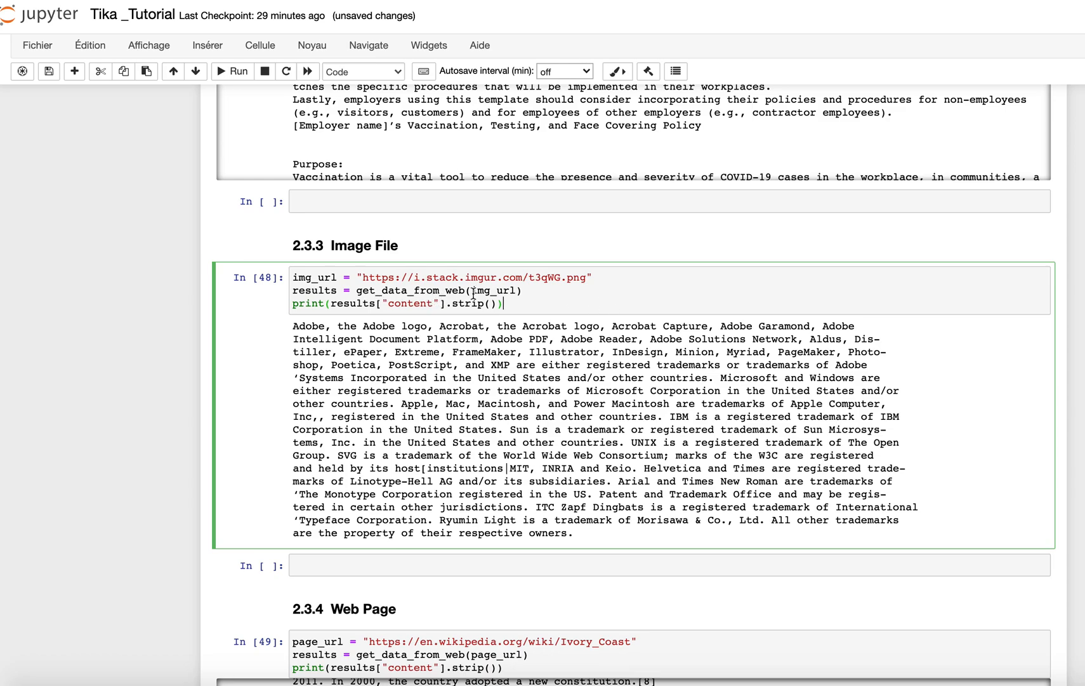
{"action": "scroll", "scroll_direction": "down", "scroll_amount": 3}
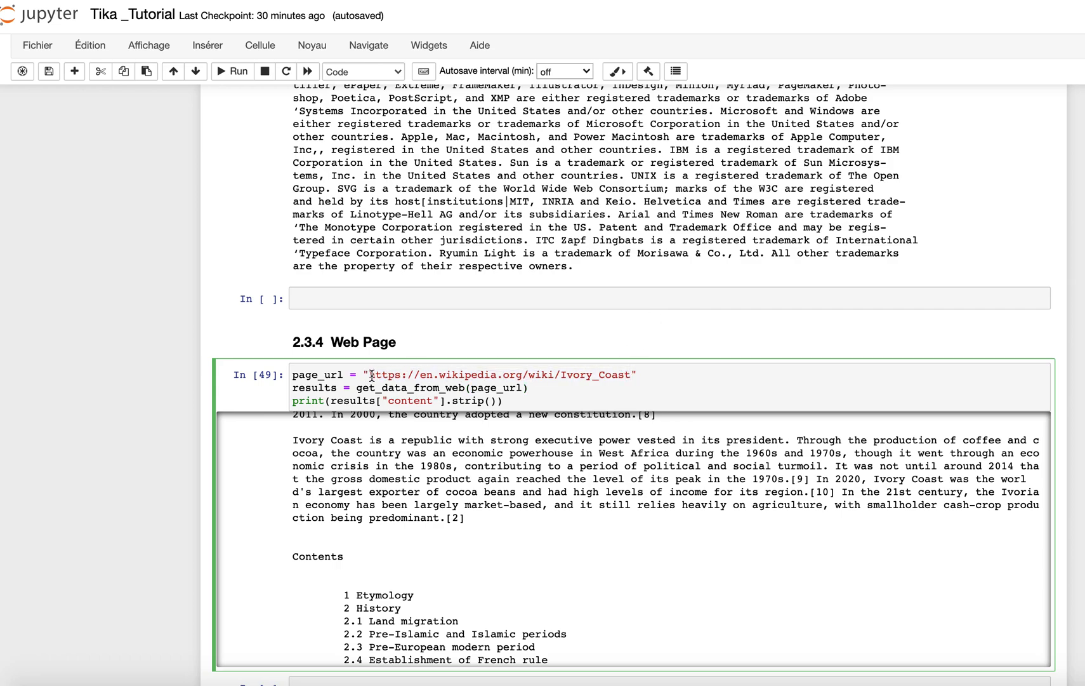
{"action": "left_click", "coordinate": [633, 375]}
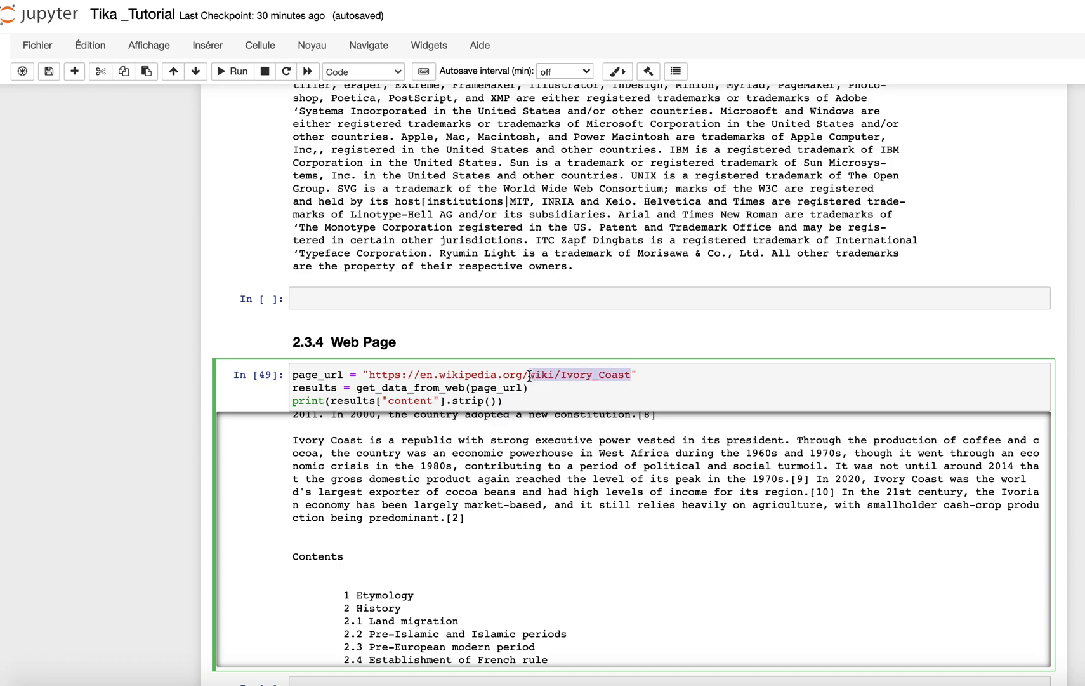
{"action": "scroll", "scroll_direction": "down", "scroll_amount": 3}
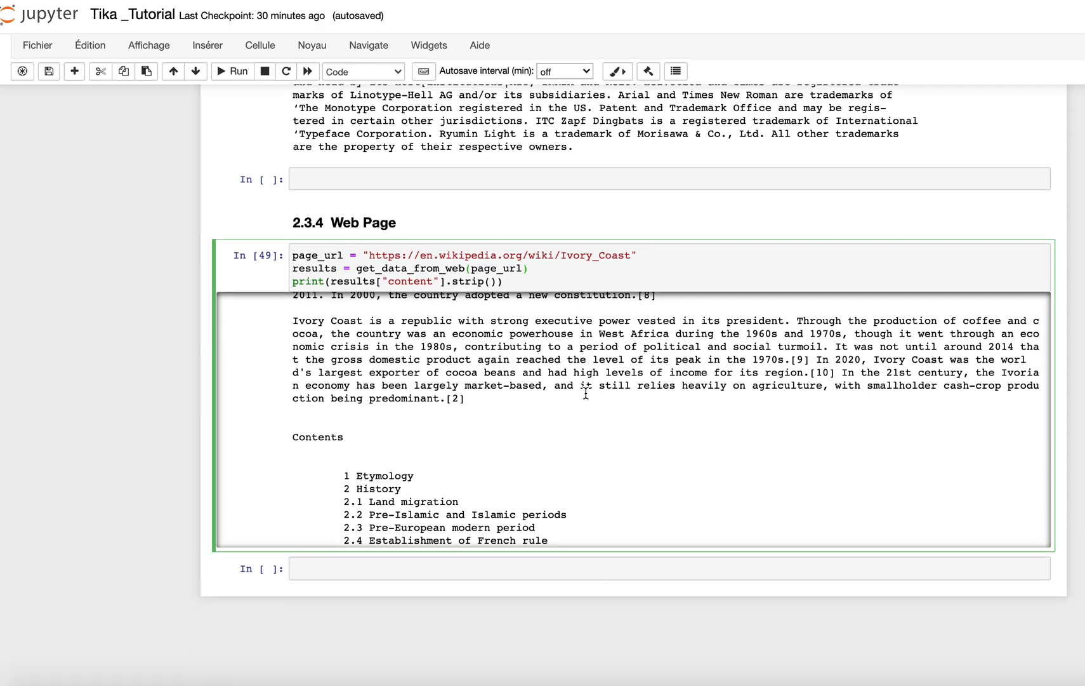
{"action": "scroll", "scroll_direction": "down", "scroll_amount": 3}
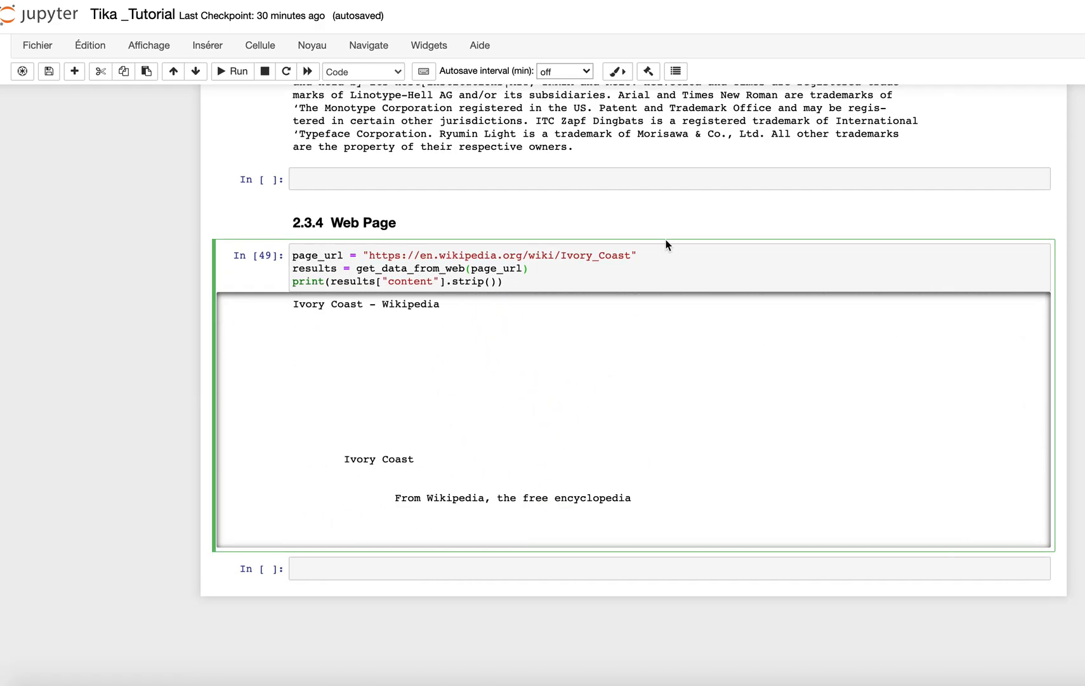
{"action": "scroll", "scroll_direction": "down", "scroll_amount": 3}
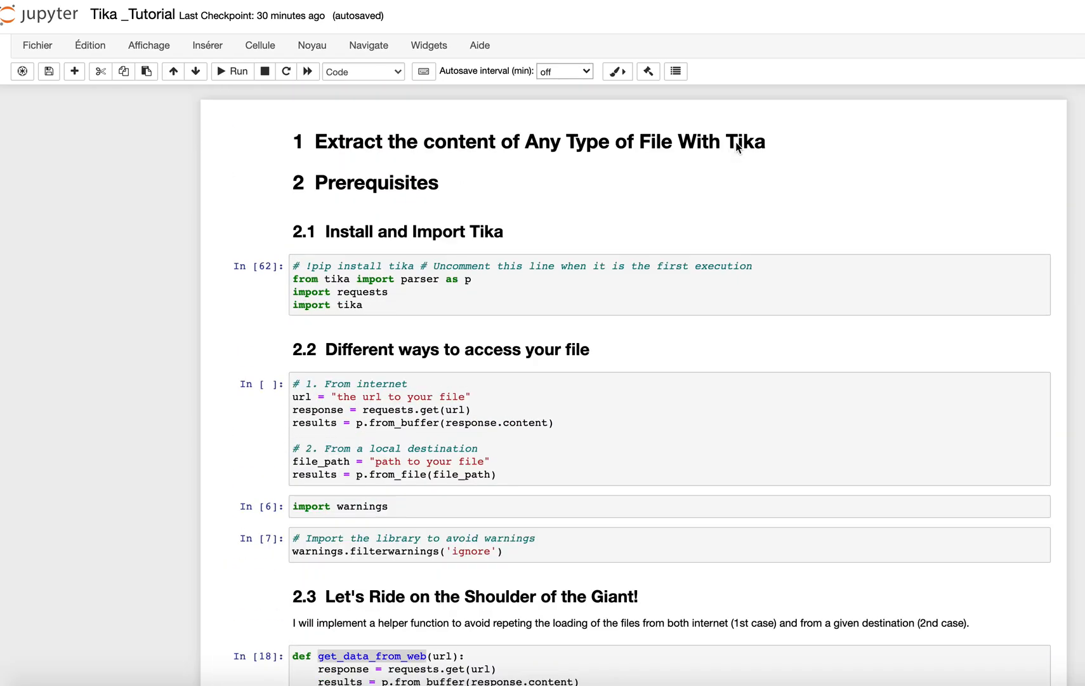
{"action": "mouse_move", "coordinate": [737, 141]}
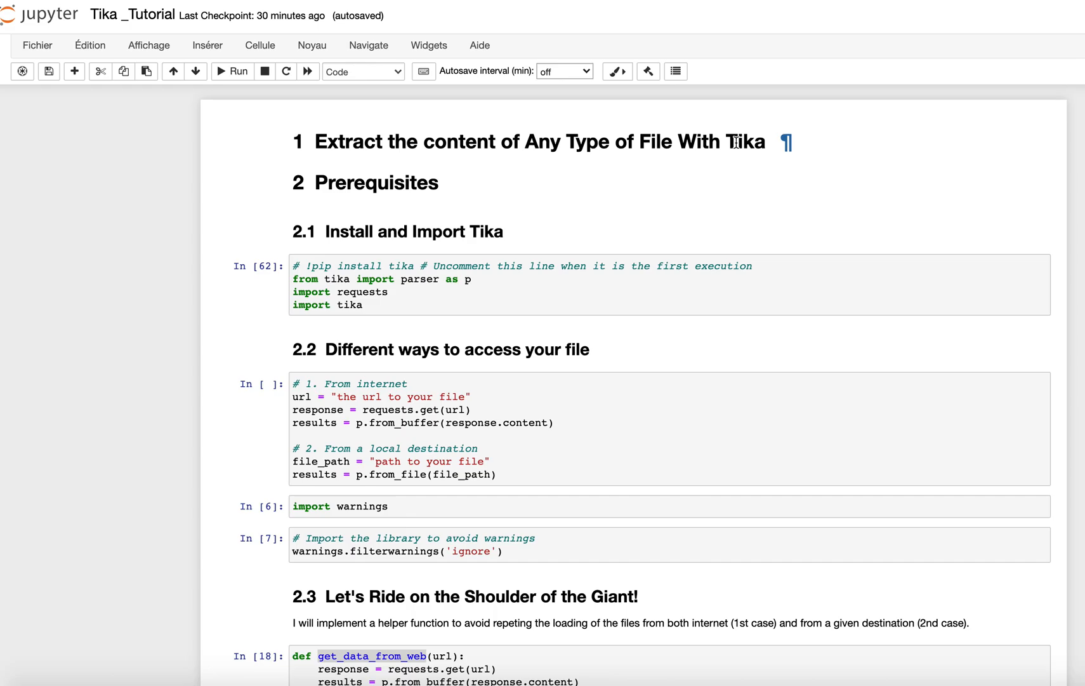
{"action": "scroll", "scroll_direction": "down", "scroll_amount": 3}
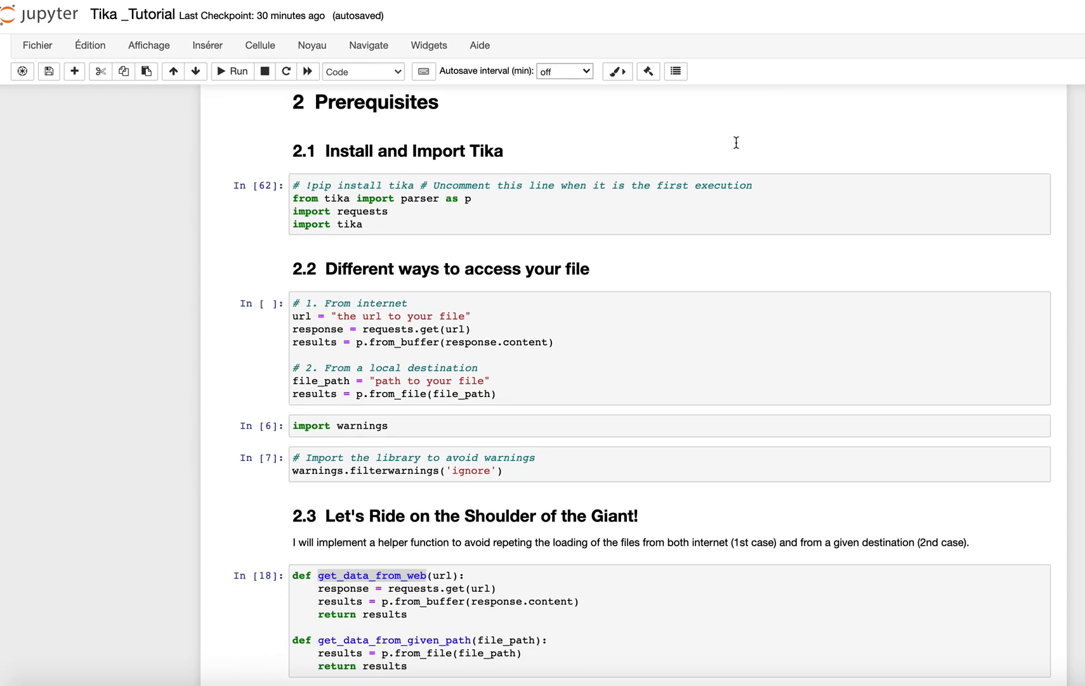
{"action": "scroll", "scroll_direction": "down", "scroll_amount": 3}
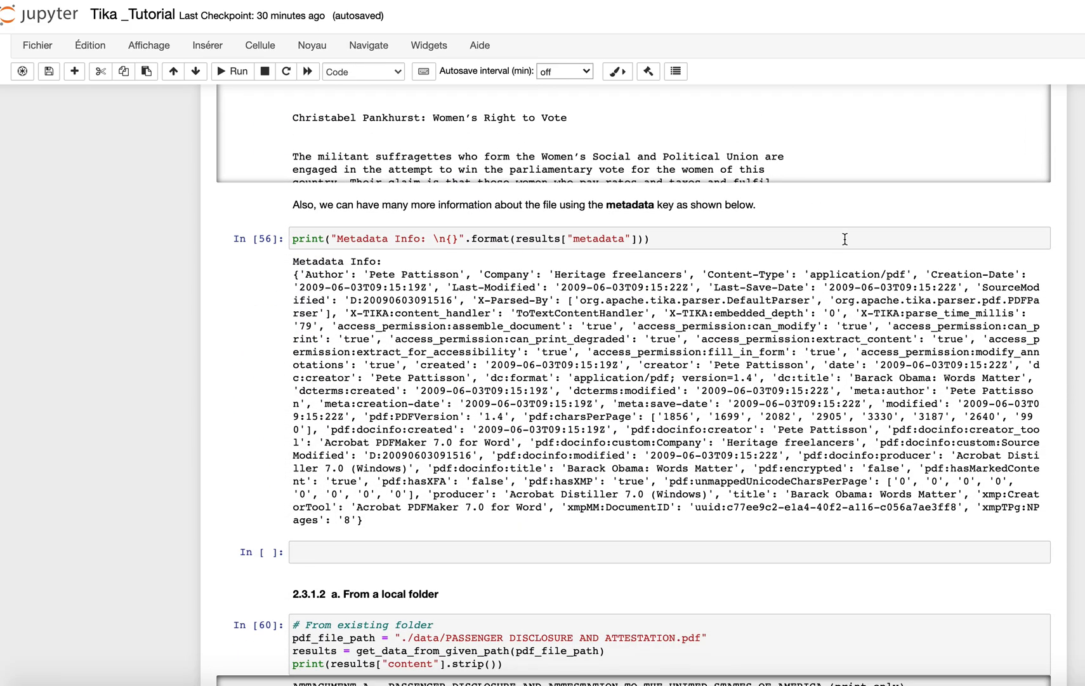
{"action": "scroll", "scroll_direction": "down", "scroll_amount": 3}
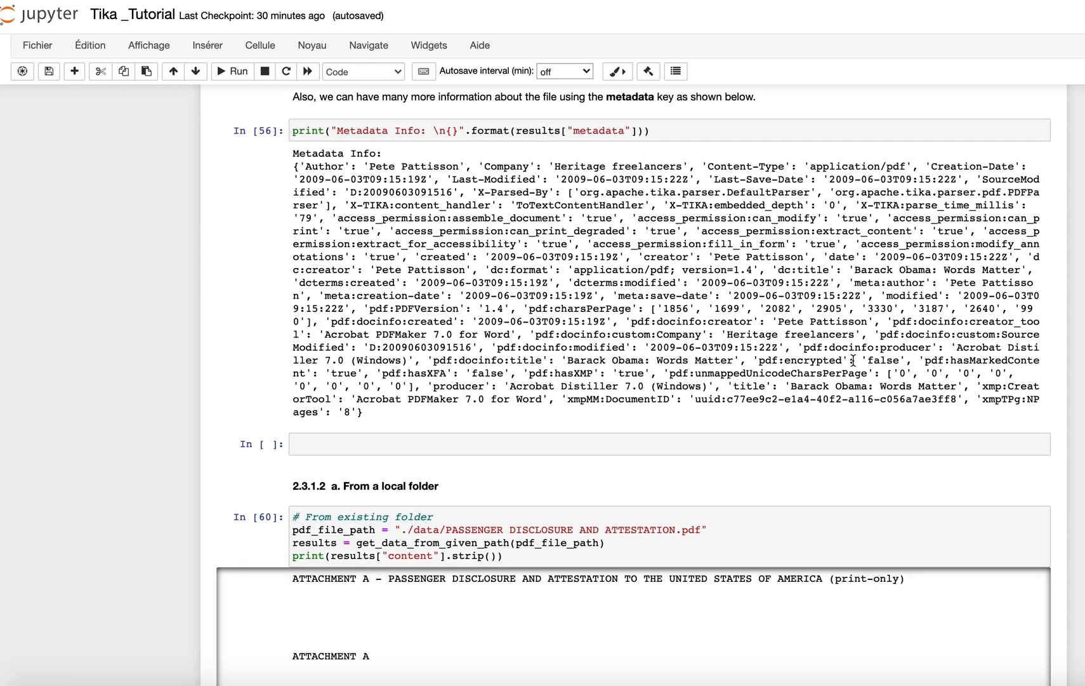
{"action": "mouse_move", "coordinate": [793, 321]}
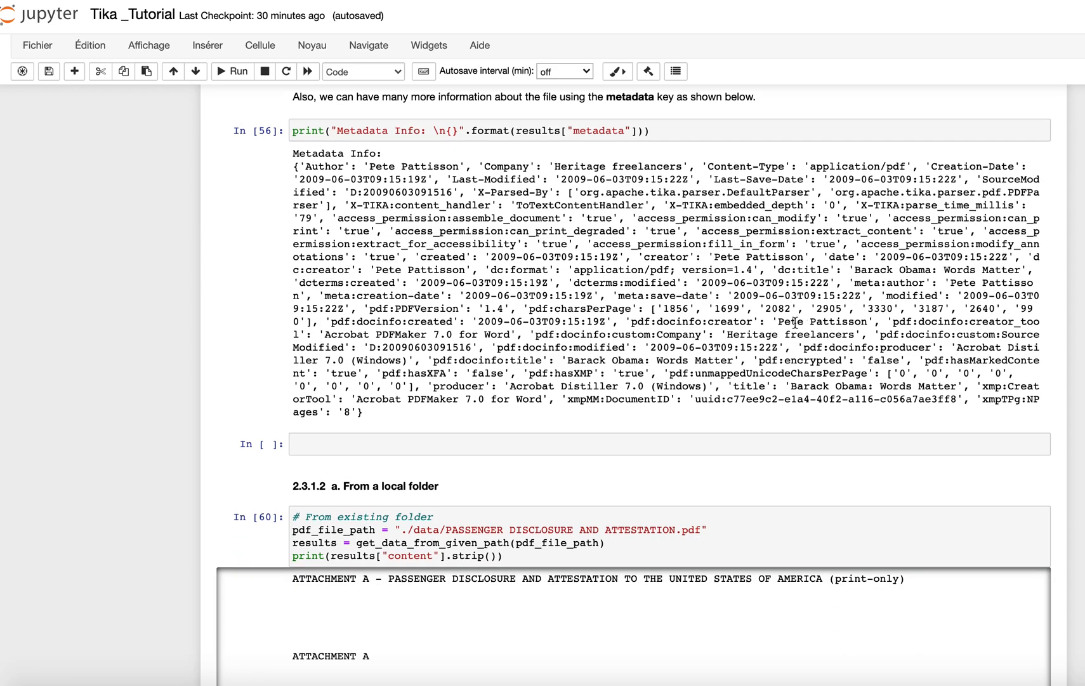